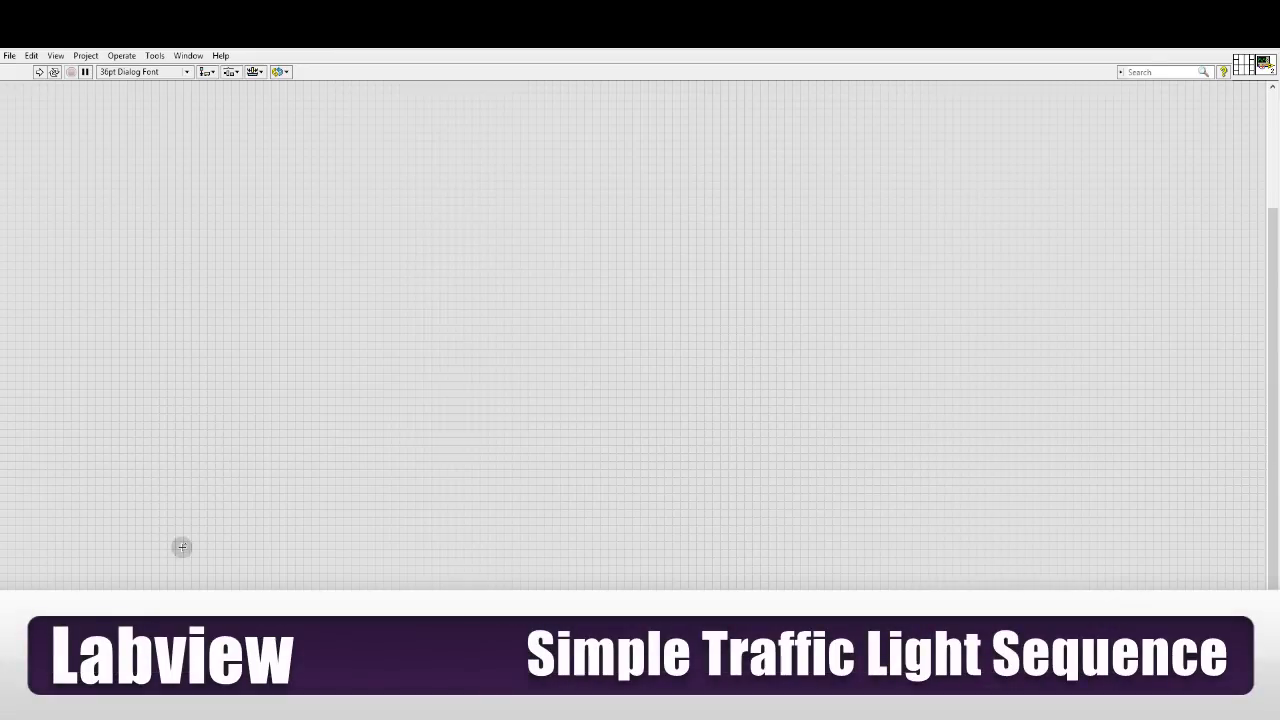
pyautogui.moveTo(224, 540)
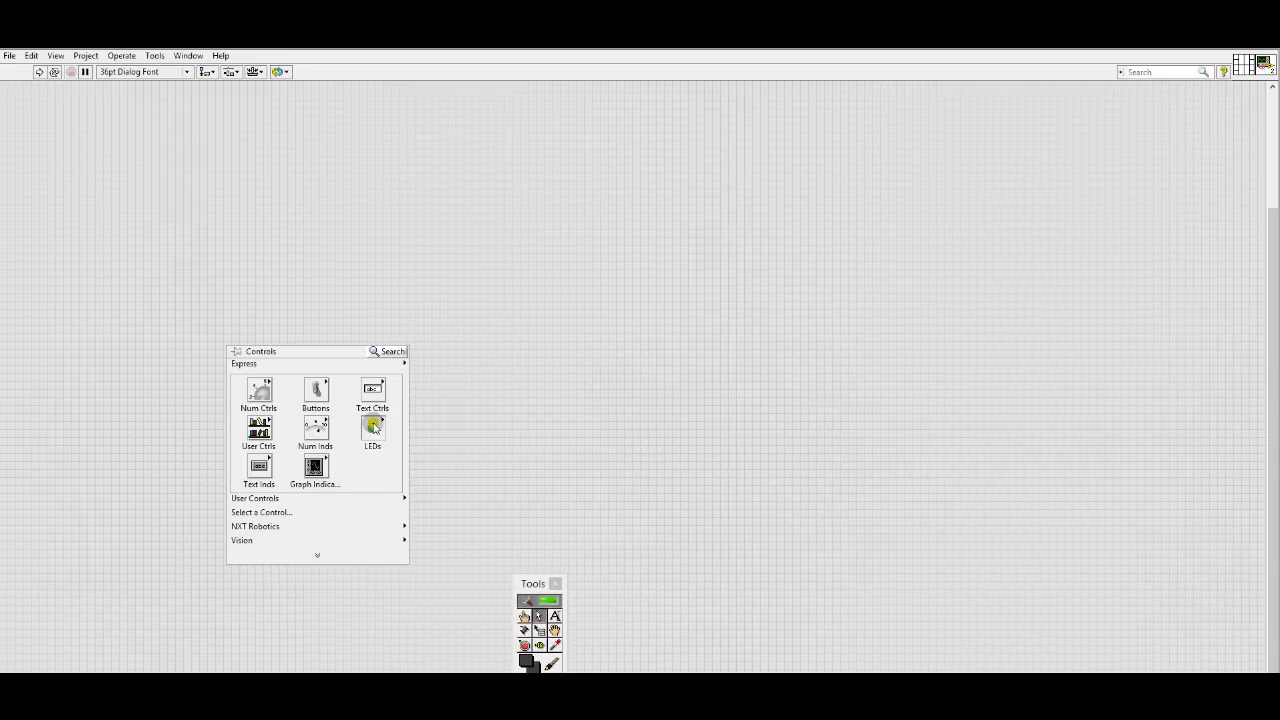
# Place three round LEDs from the LEDs palette and label the middle one Amber.
pyautogui.click(372, 424)
pyautogui.write('Green')
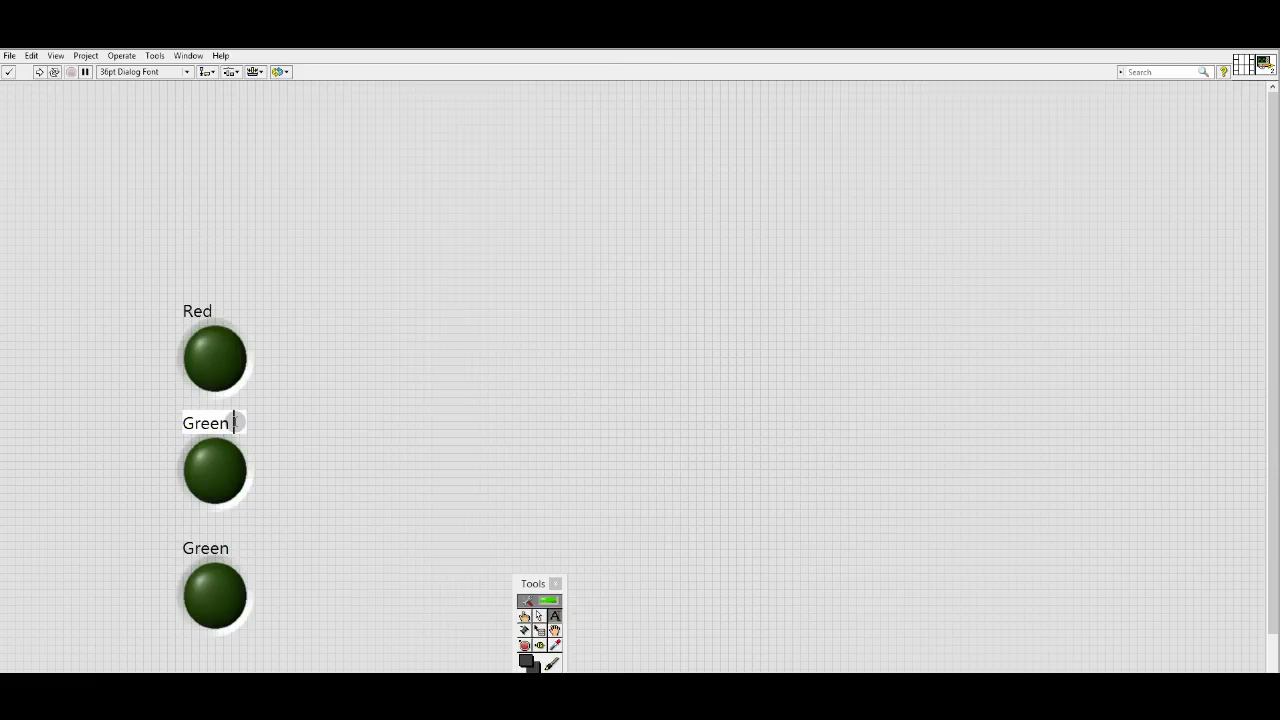
pyautogui.write('A')
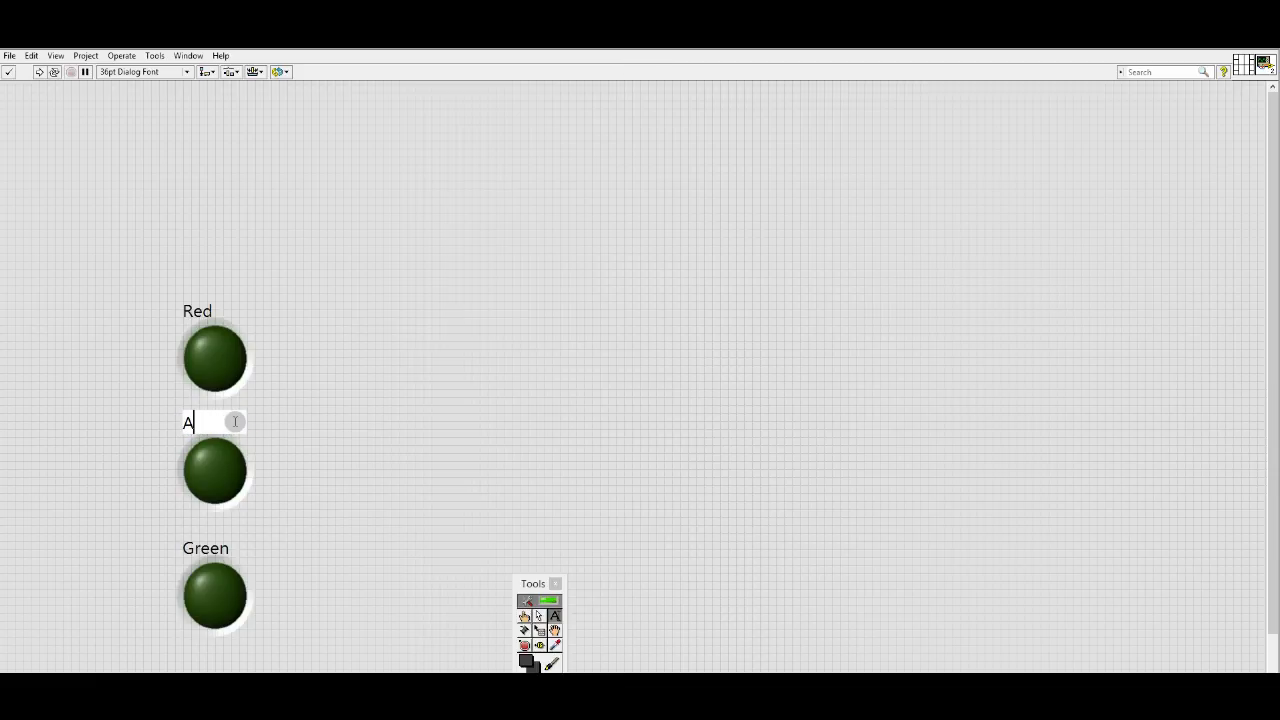
pyautogui.write('mber')
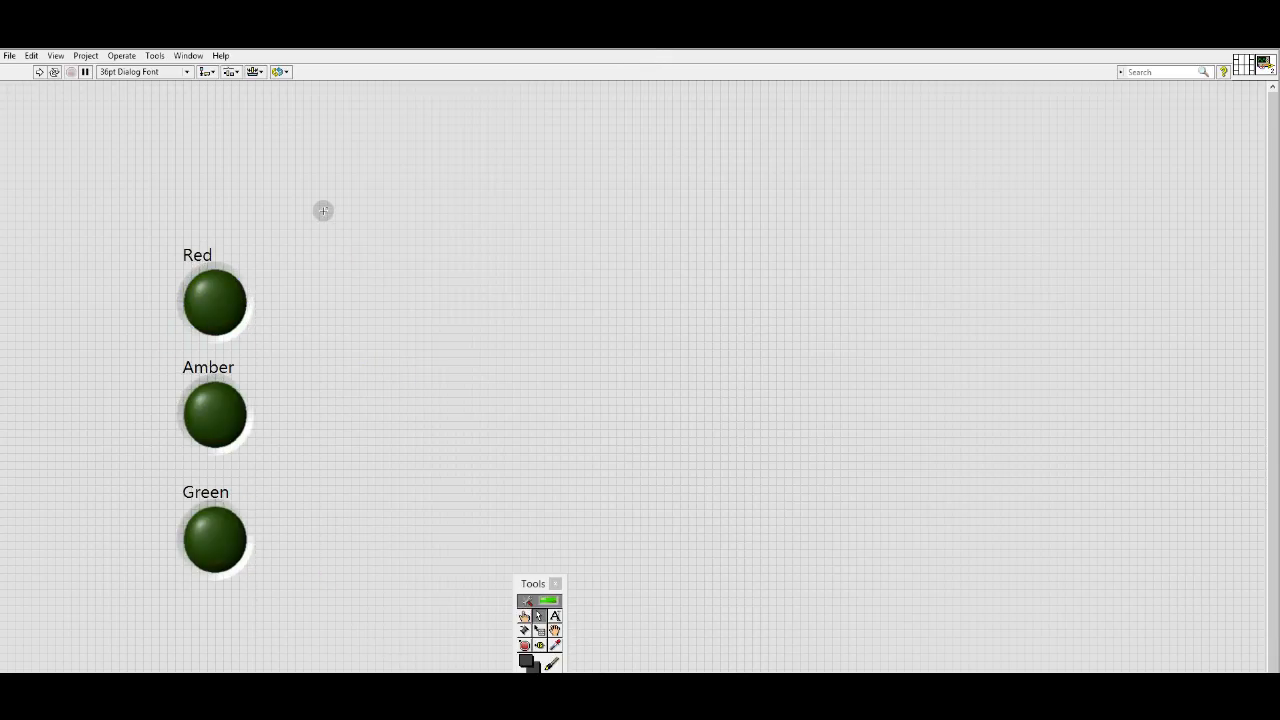
# Switch to the block diagram and place a Flat Sequence structure from Structures.
pyautogui.click(188, 56)
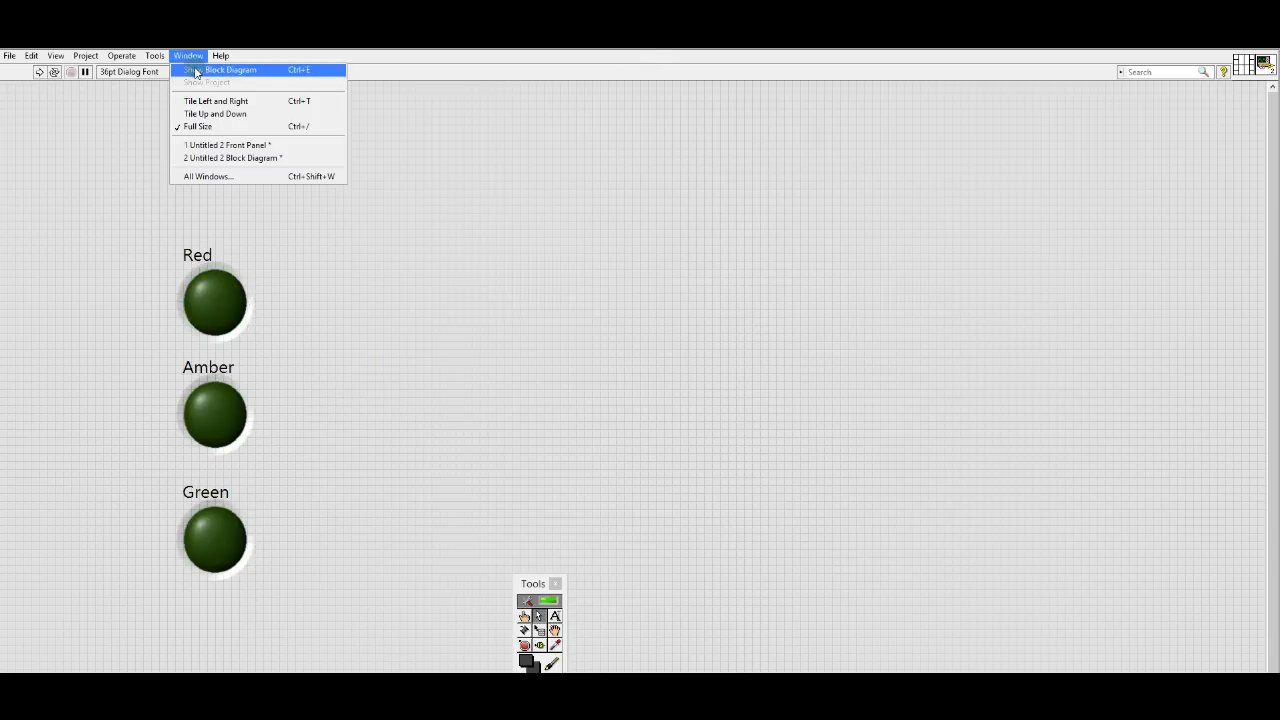
pyautogui.click(240, 70)
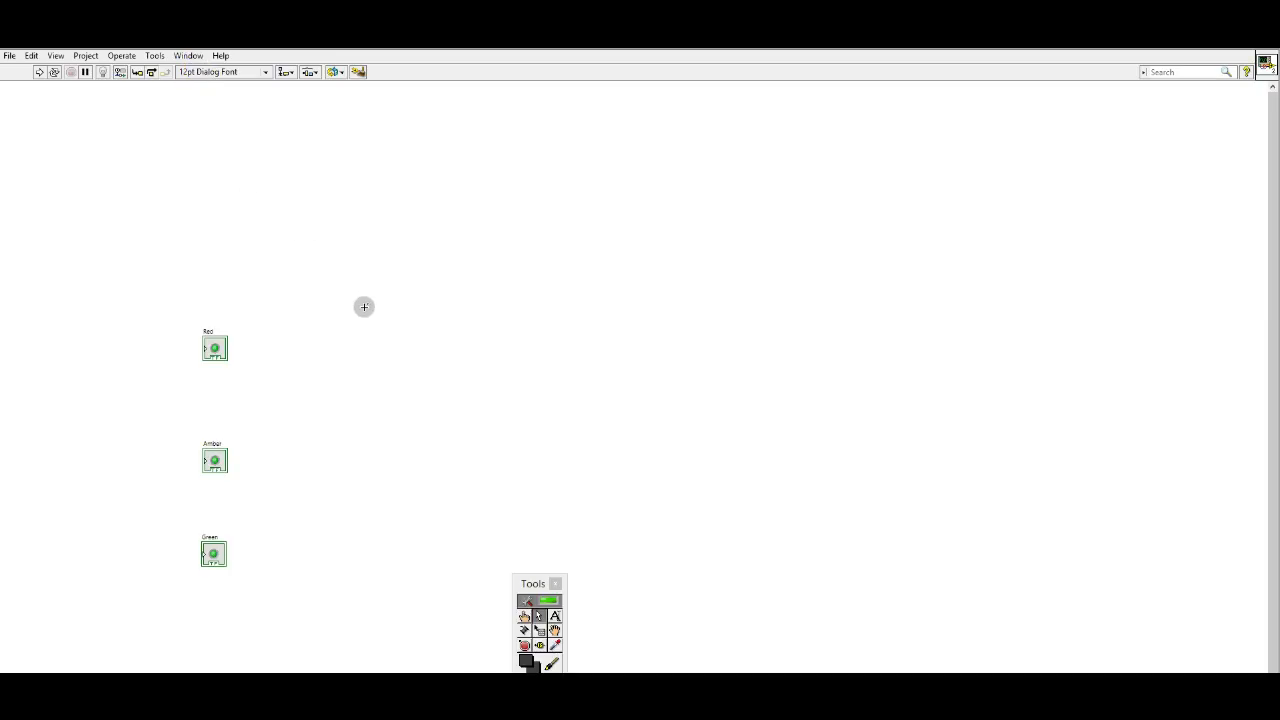
pyautogui.moveTo(276, 418)
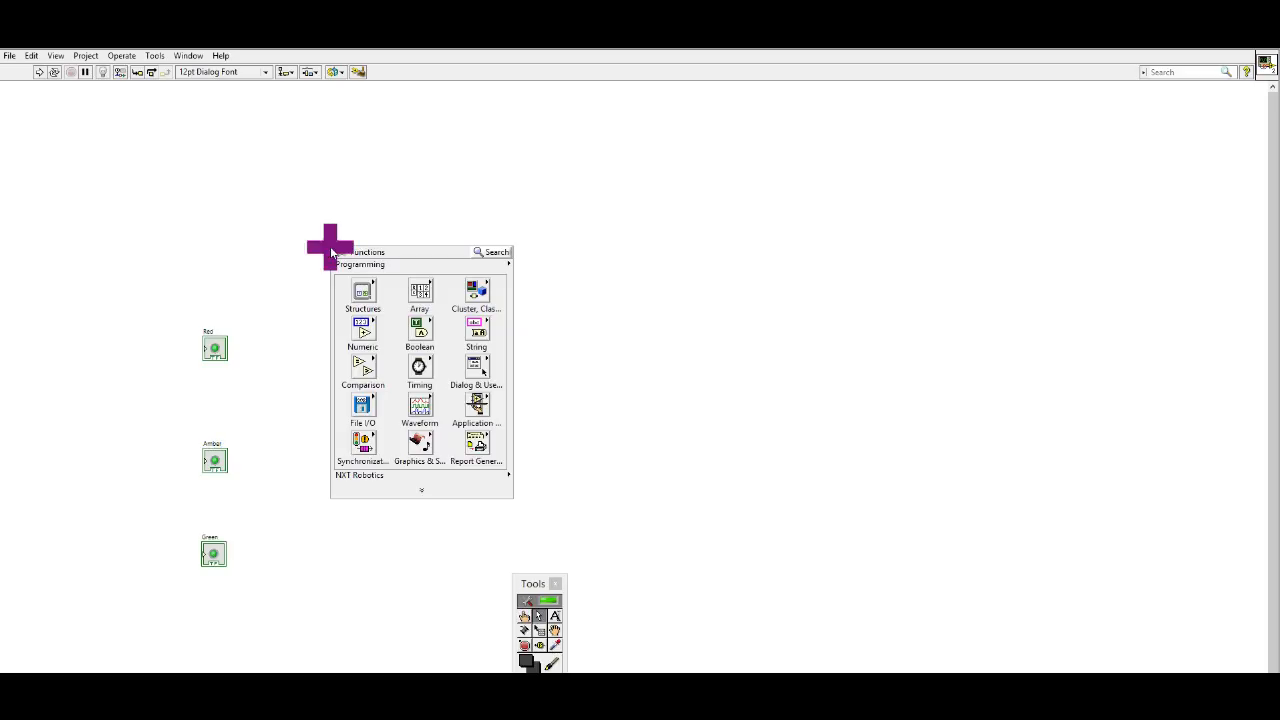
pyautogui.click(362, 292)
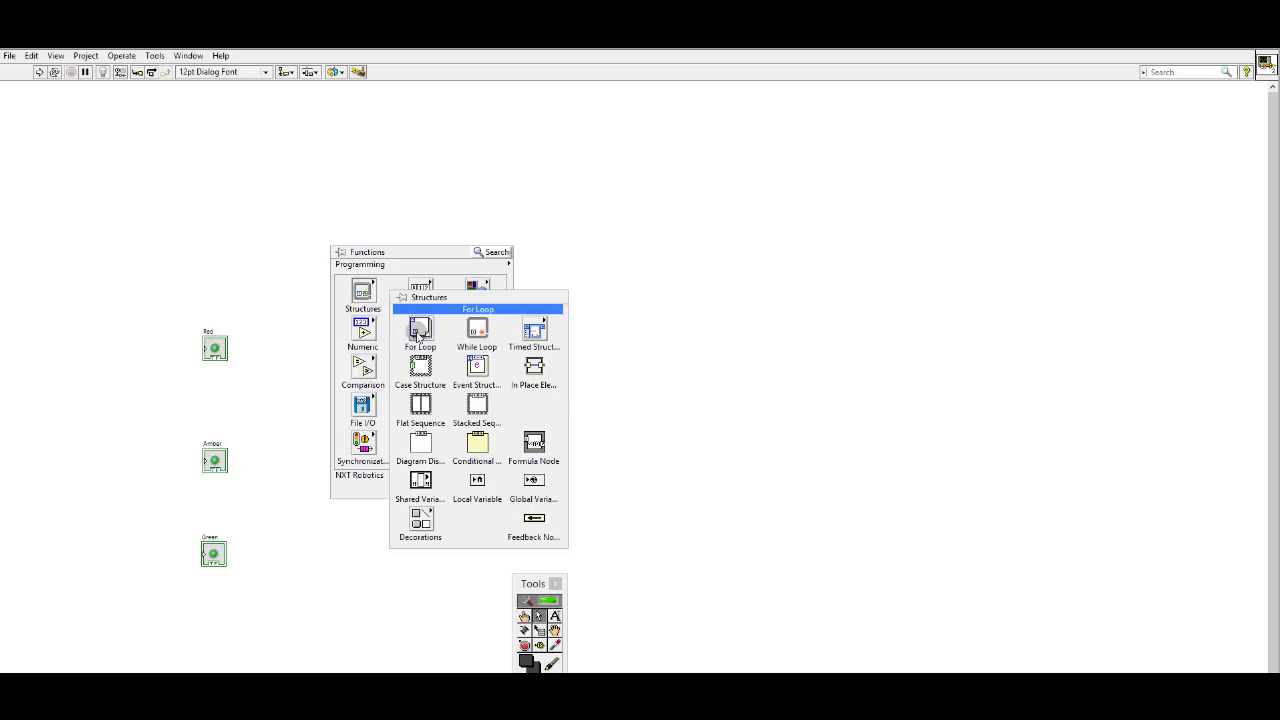
pyautogui.click(420, 330)
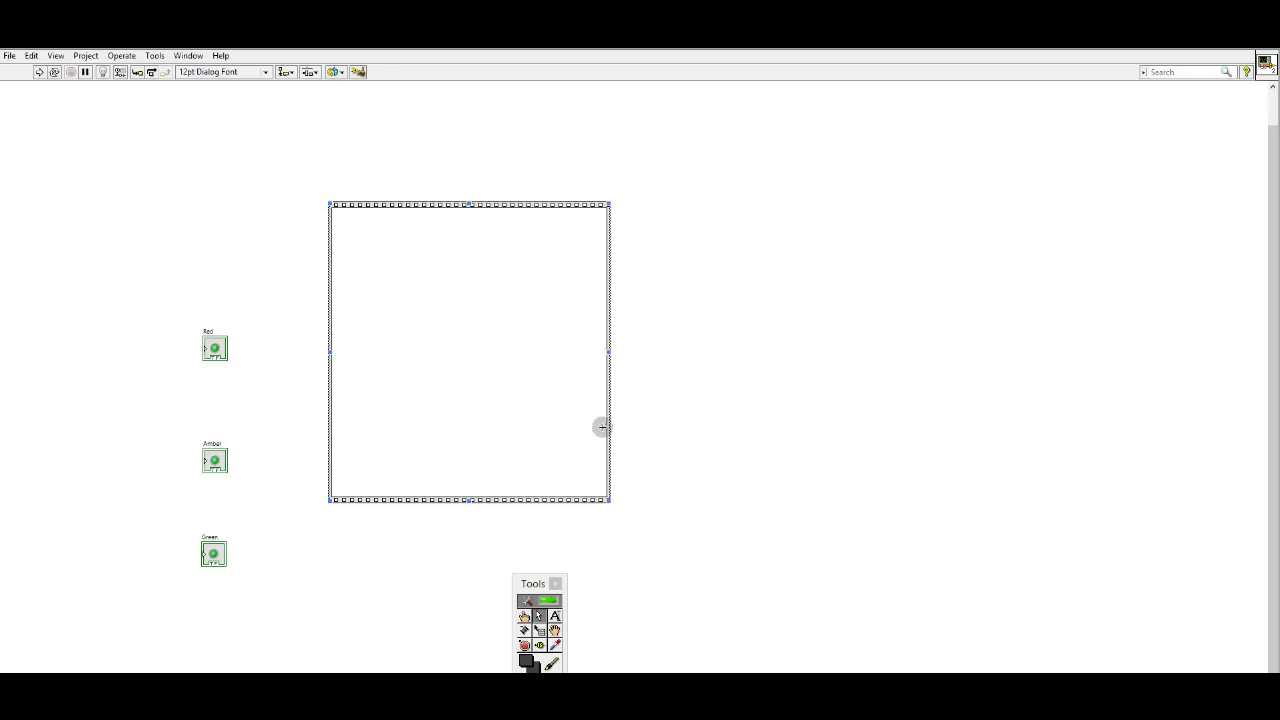
# Add a frame after the first and enlarge the new frame.
pyautogui.rightClick(604, 426)
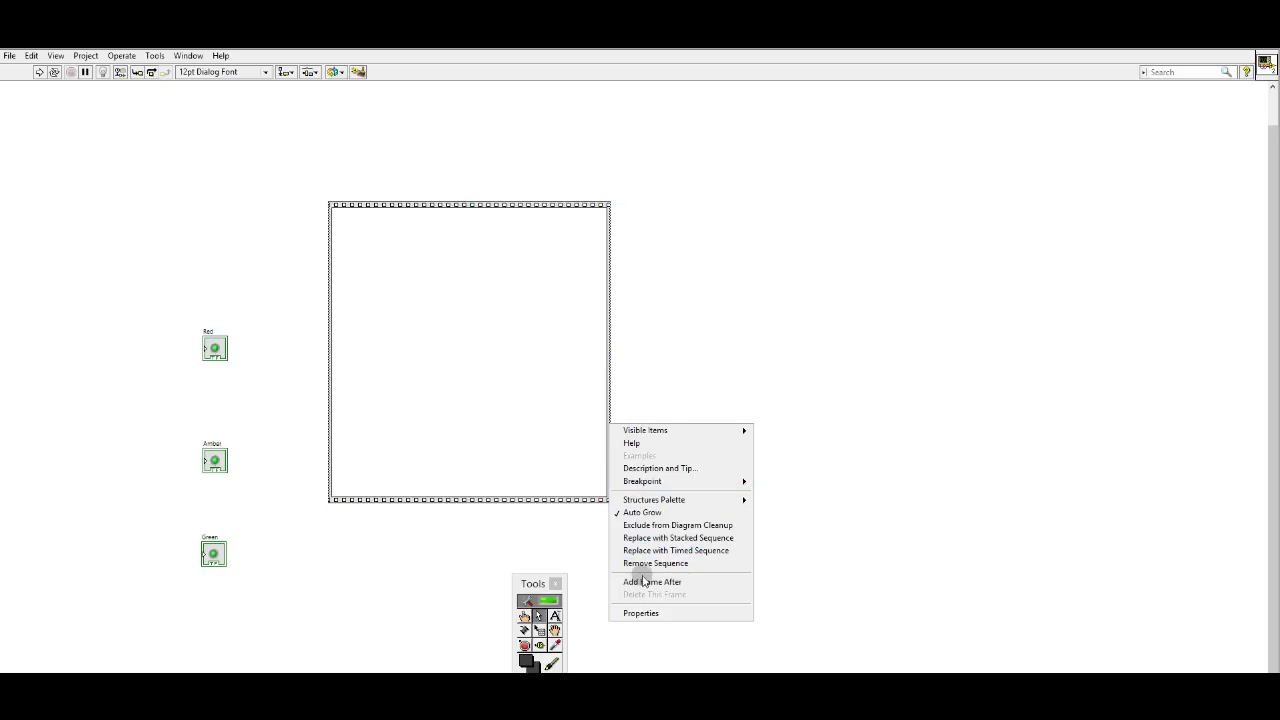
pyautogui.click(652, 580)
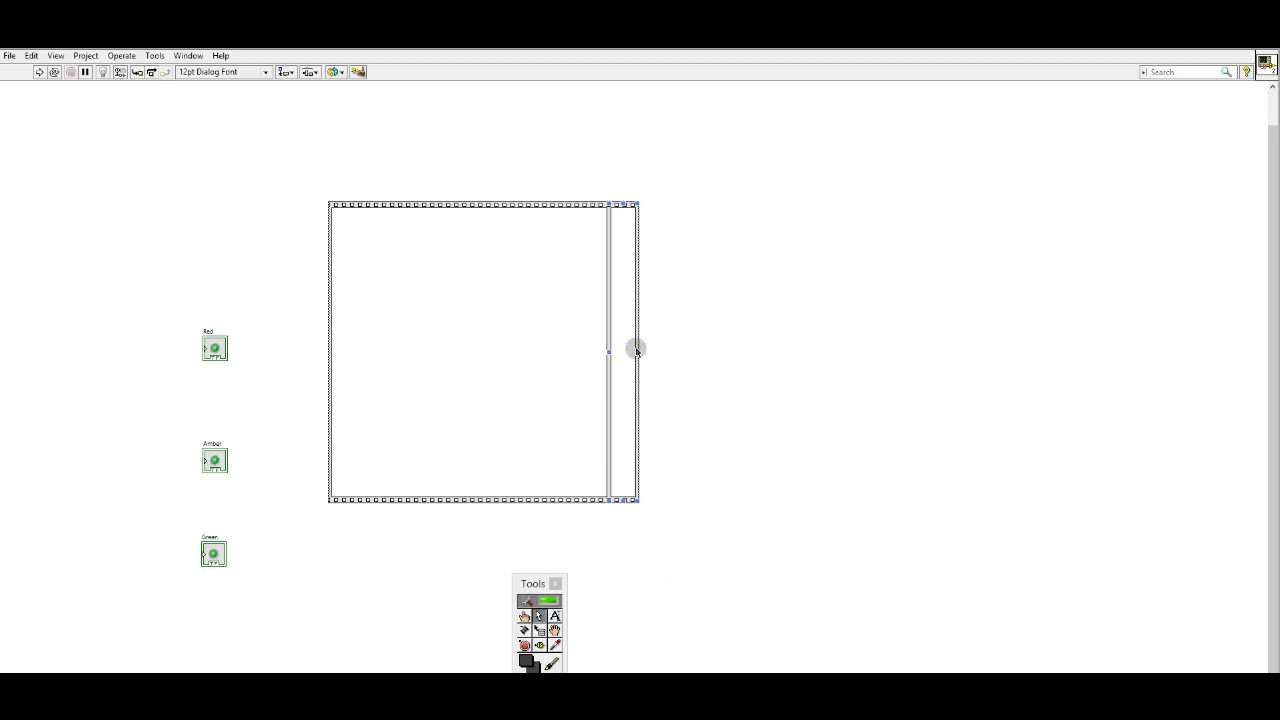
pyautogui.moveTo(636, 348); pyautogui.dragTo(920, 360)
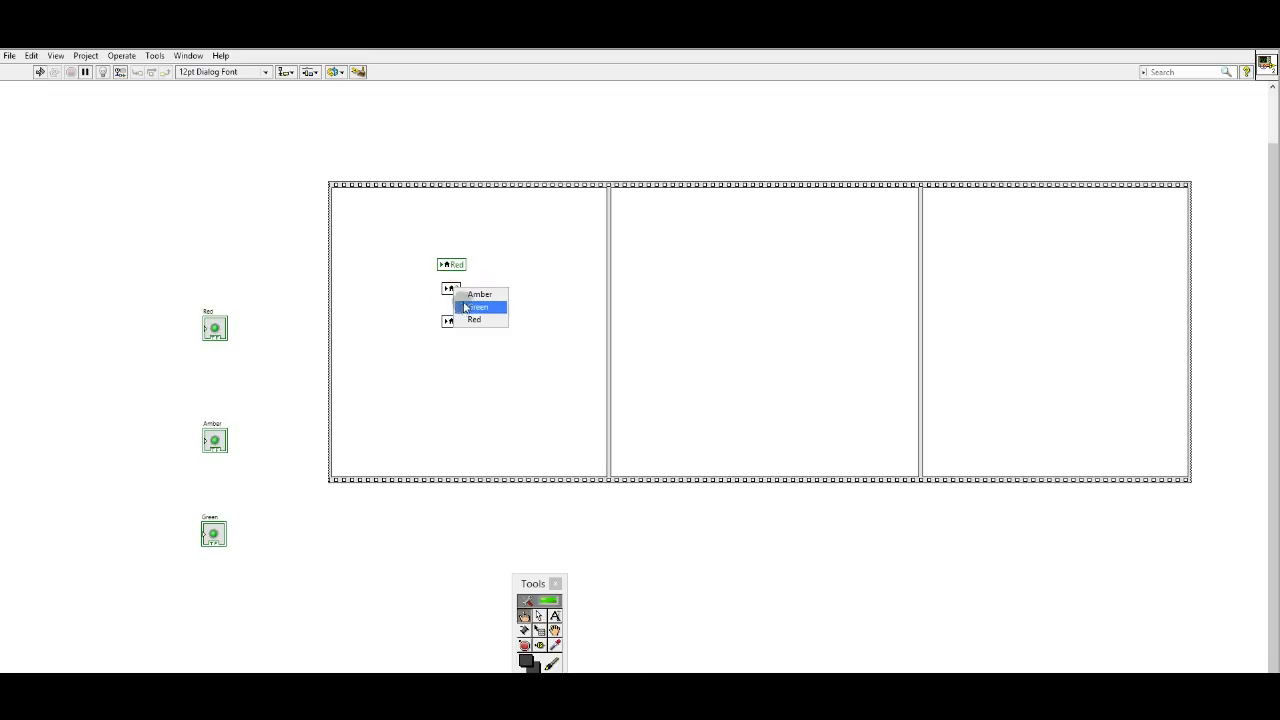
# Set a local variable to Green and create a Boolean constant for it.
pyautogui.click(482, 294)
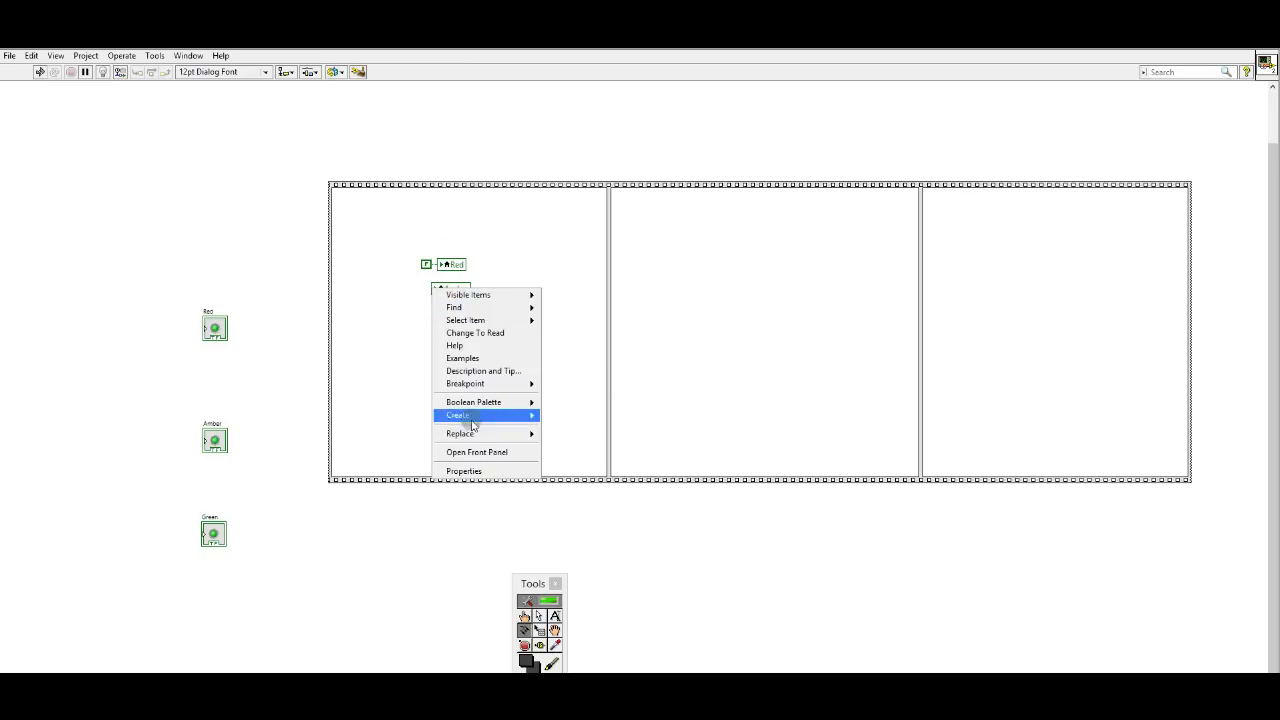
pyautogui.moveTo(522, 414)
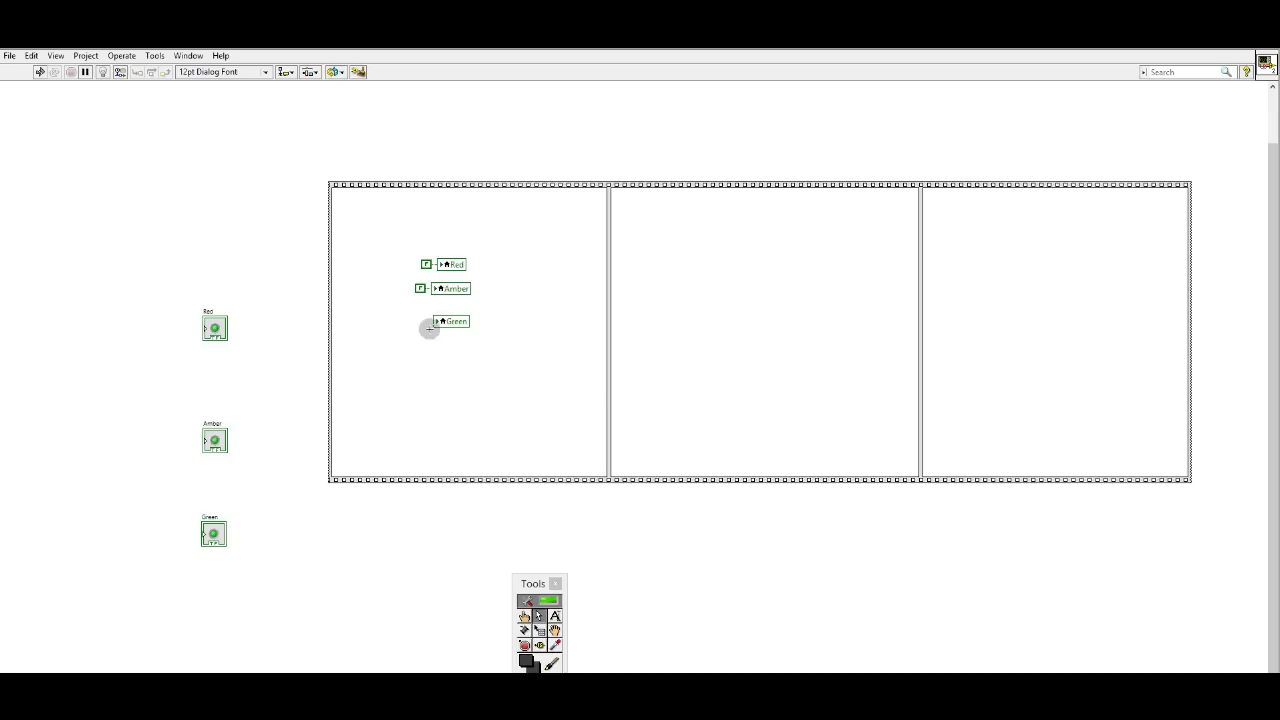
pyautogui.rightClick(450, 320)
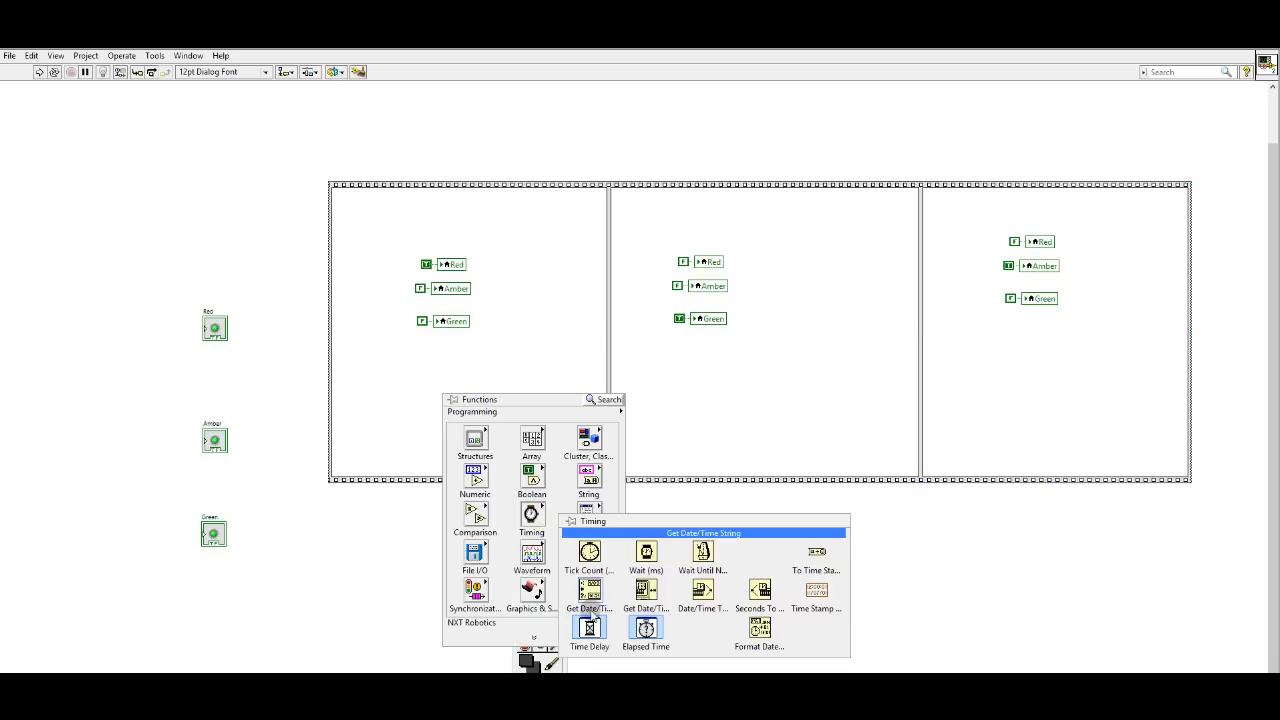
# Place Time Delay functions in the first and second frames and confirm each delay duration.
pyautogui.click(588, 628)
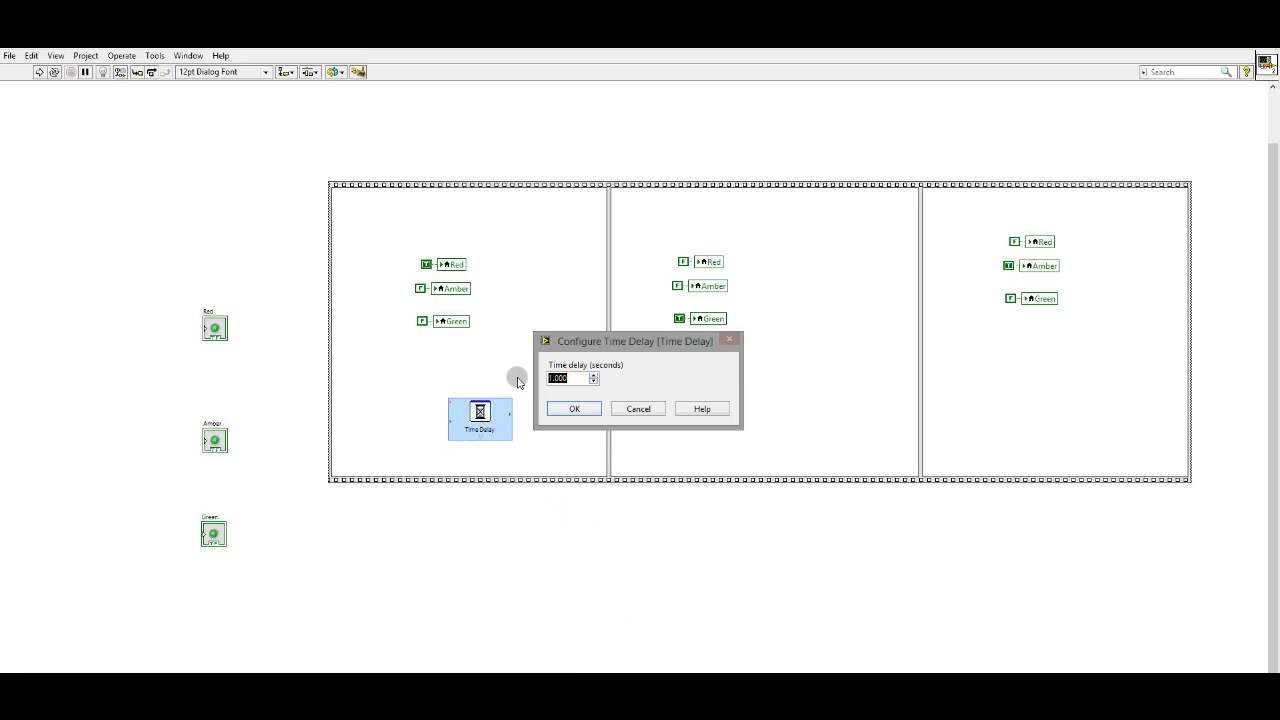
pyautogui.click(572, 408)
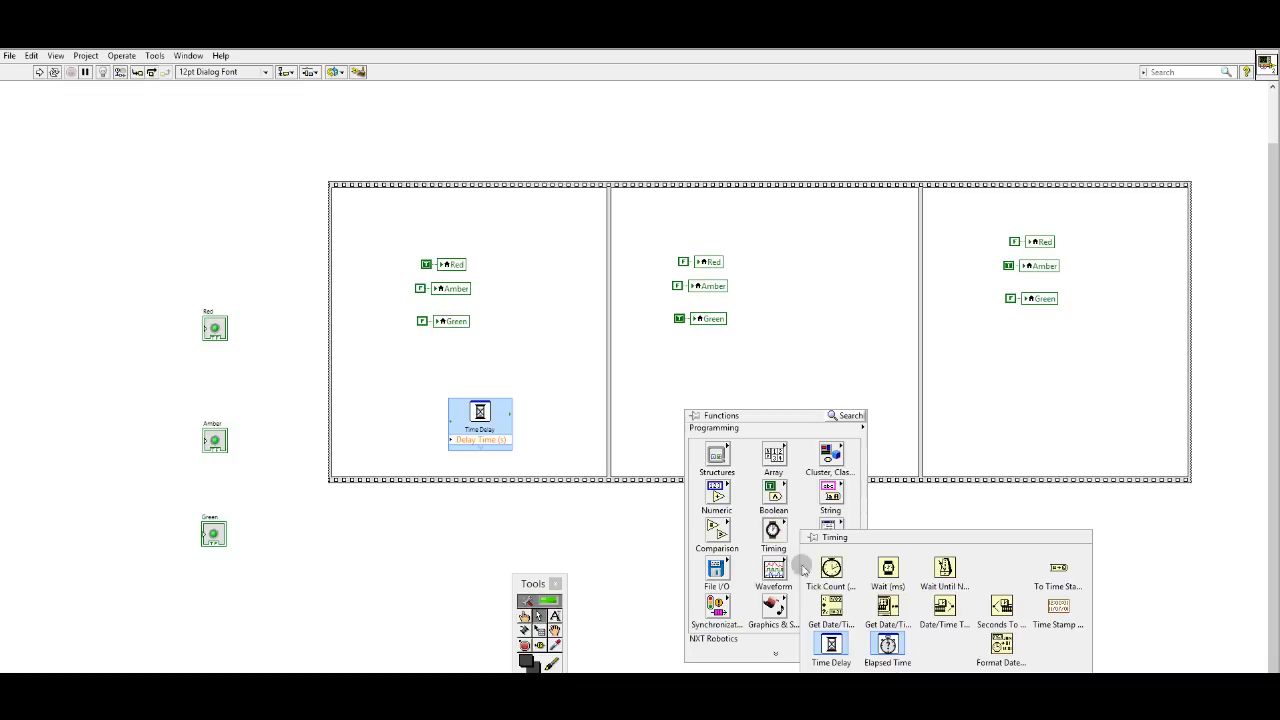
pyautogui.click(830, 642)
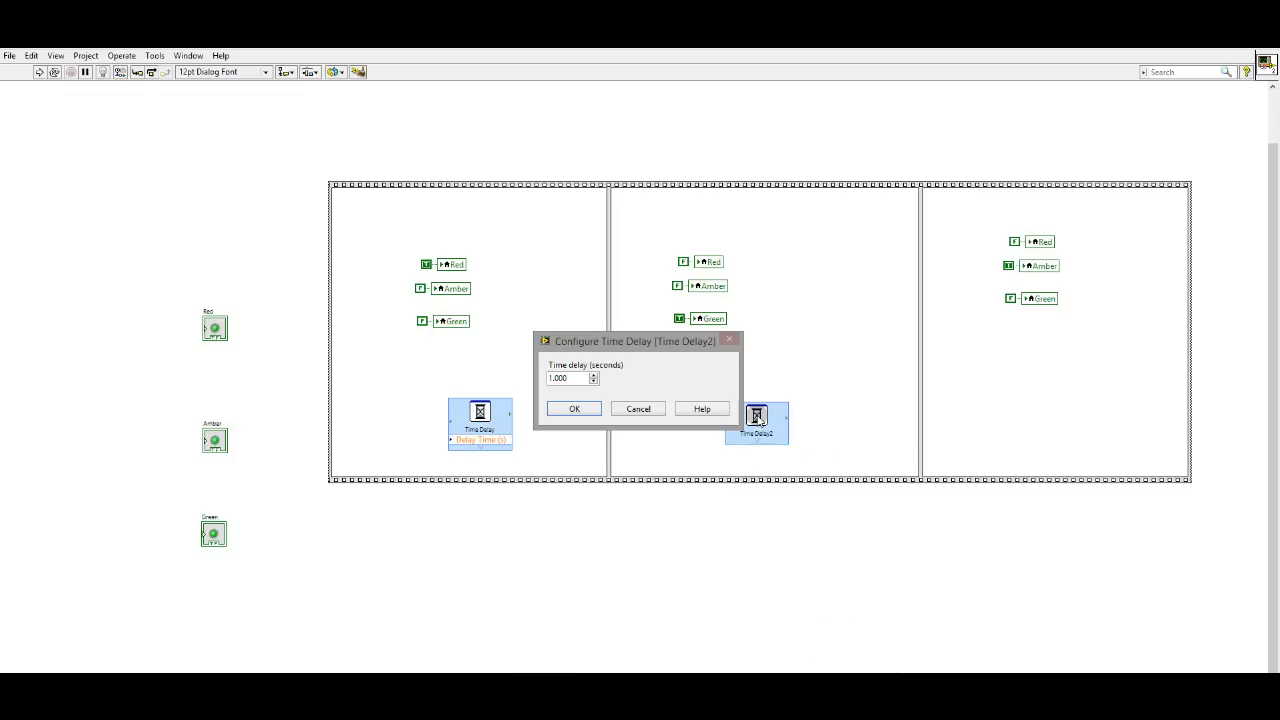
pyautogui.click(572, 408)
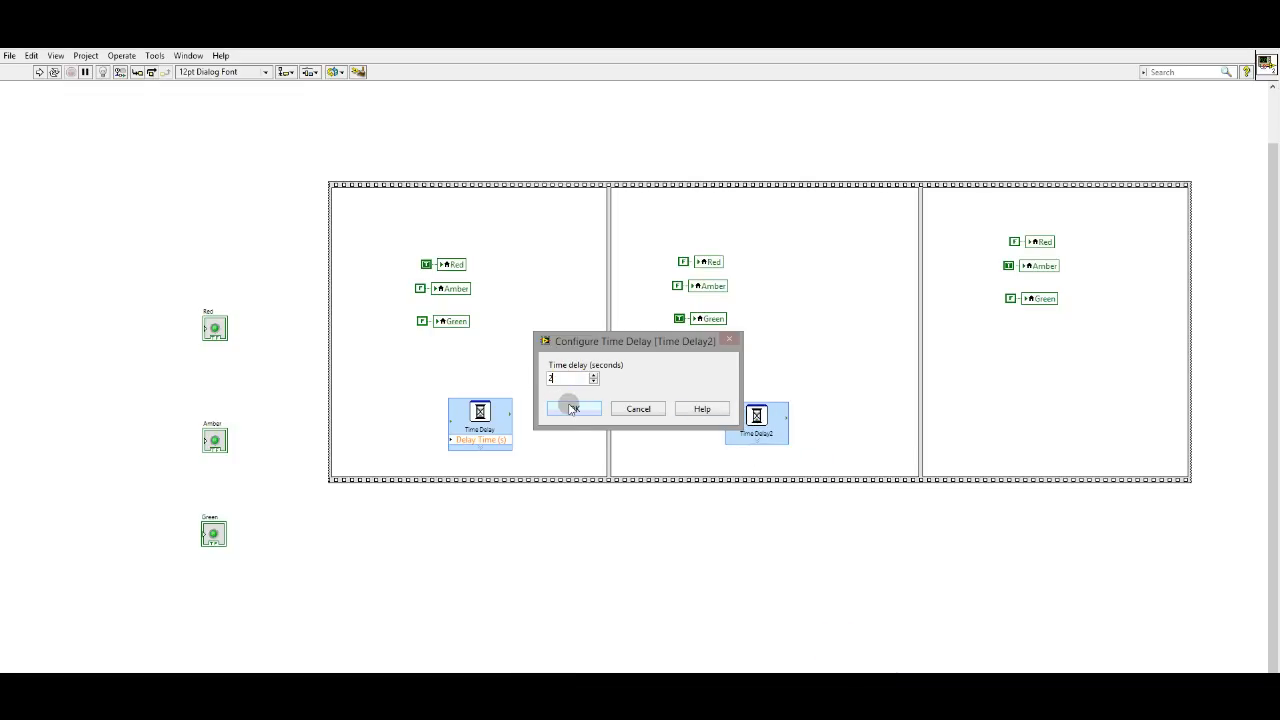
pyautogui.click(572, 408)
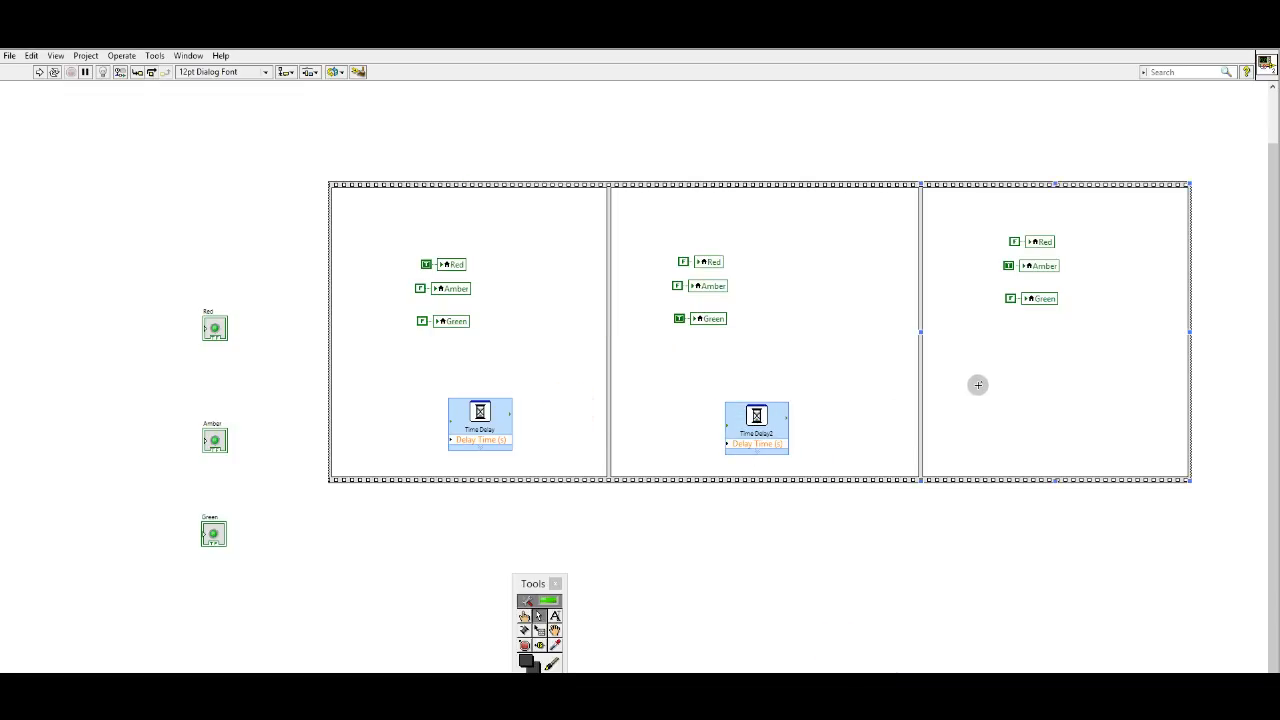
pyautogui.moveTo(1064, 312)
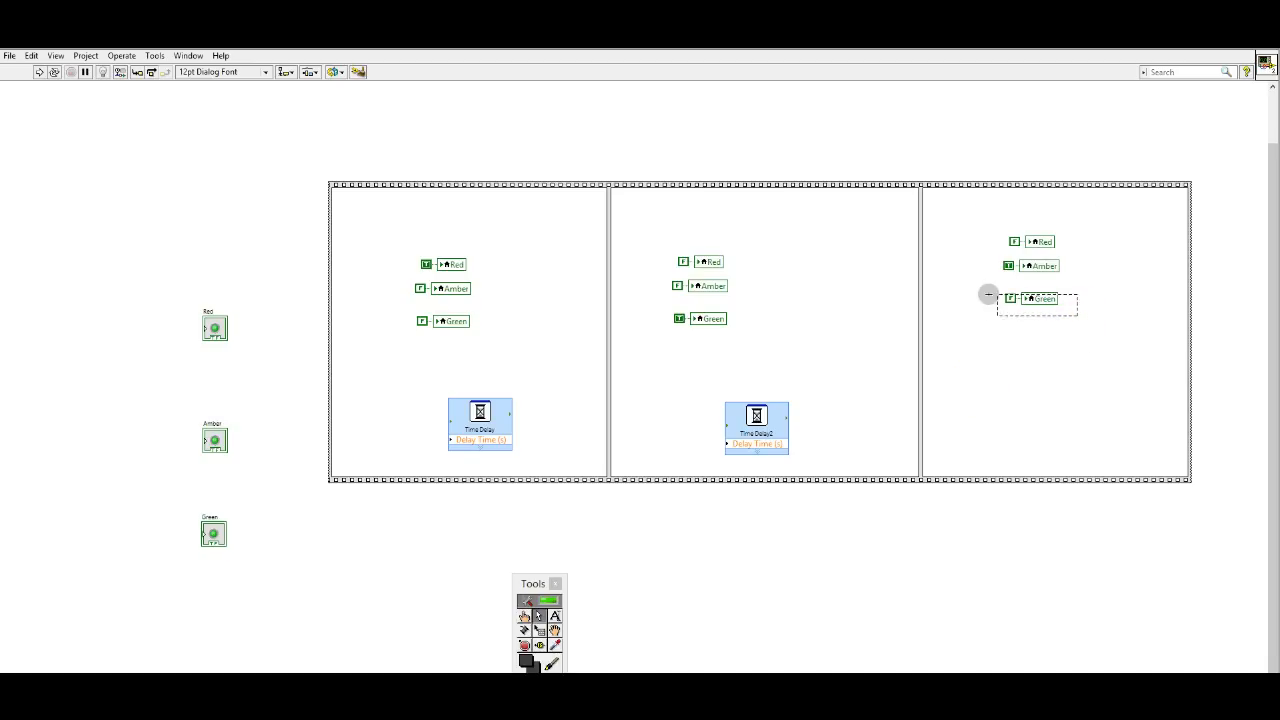
# Draw a For Loop around the Amber variable in frame three with a shift register.
pyautogui.moveTo(1038, 300); pyautogui.dragTo(1044, 402)
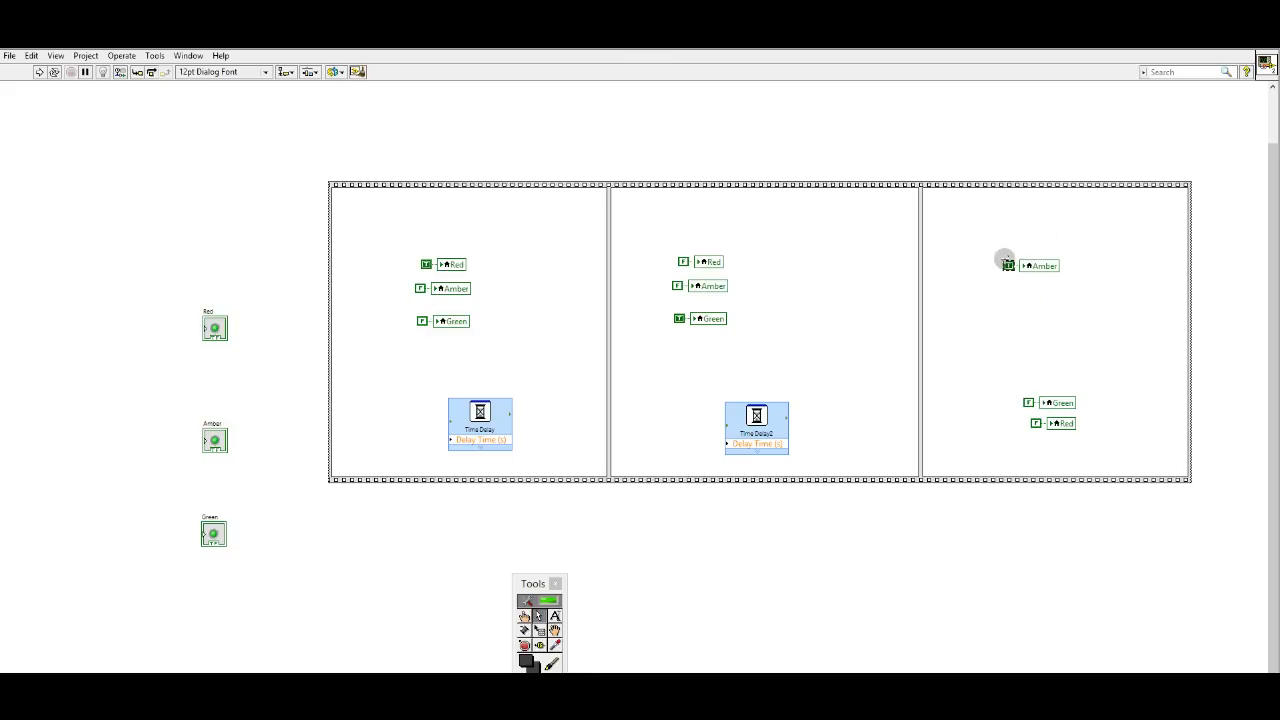
pyautogui.click(1030, 266)
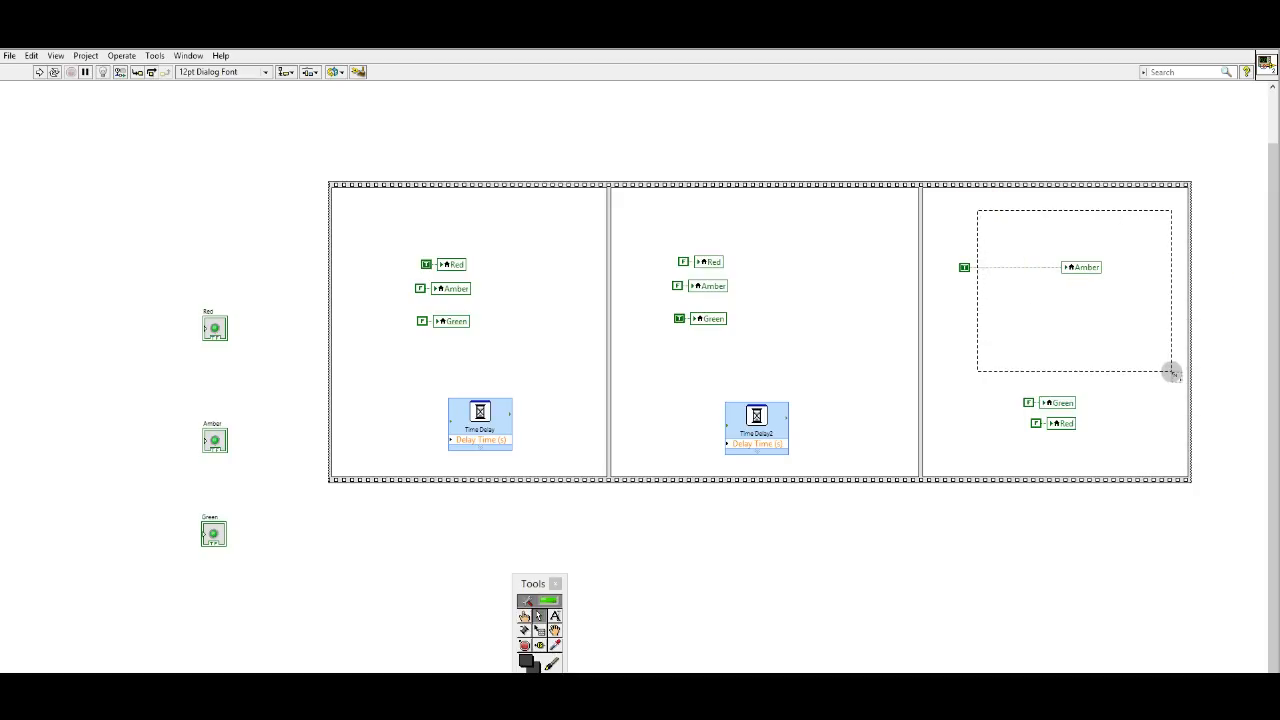
pyautogui.click(1040, 290)
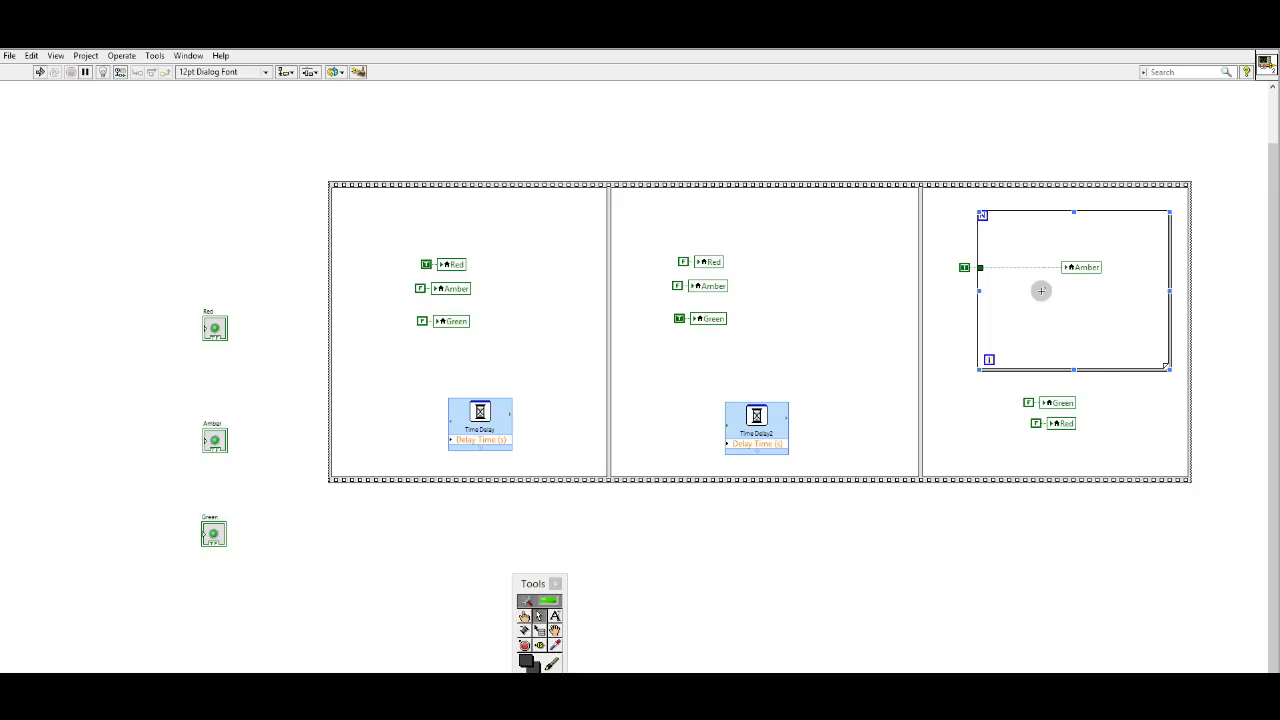
pyautogui.rightClick(976, 268)
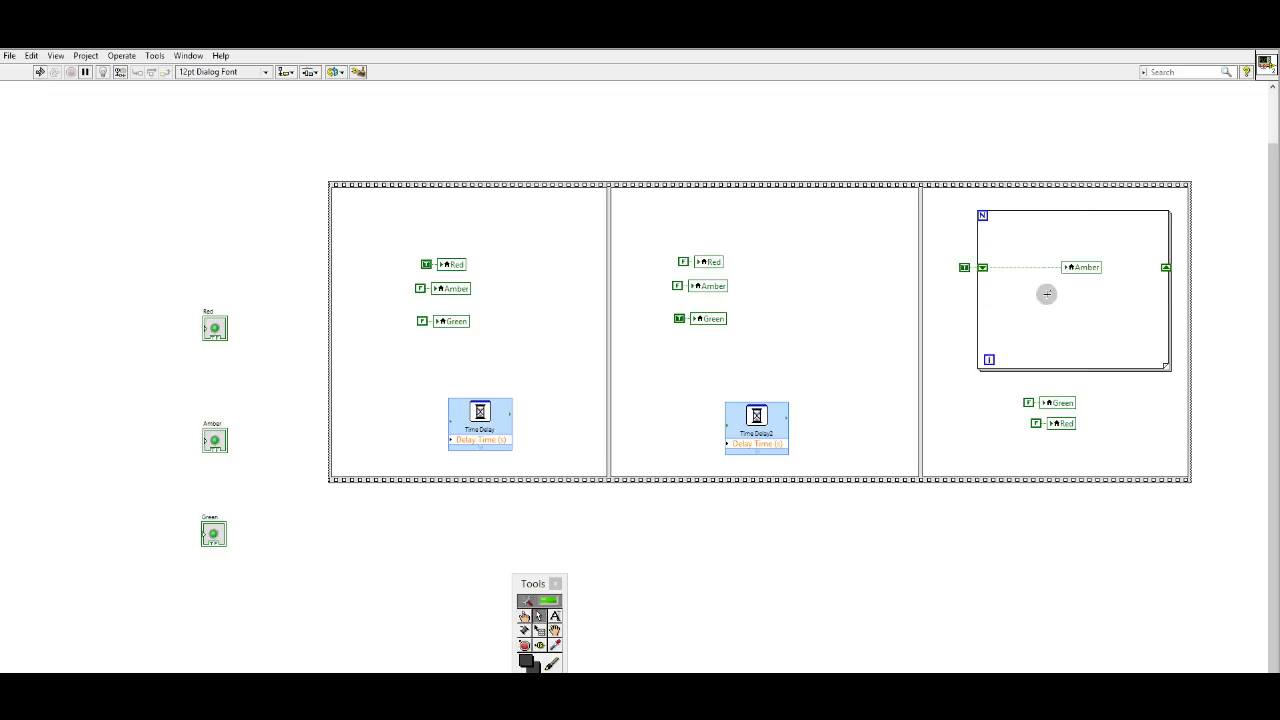
# Add a Not function in the Amber feedback and create a constant for the loop count N.
pyautogui.rightClick(1048, 294)
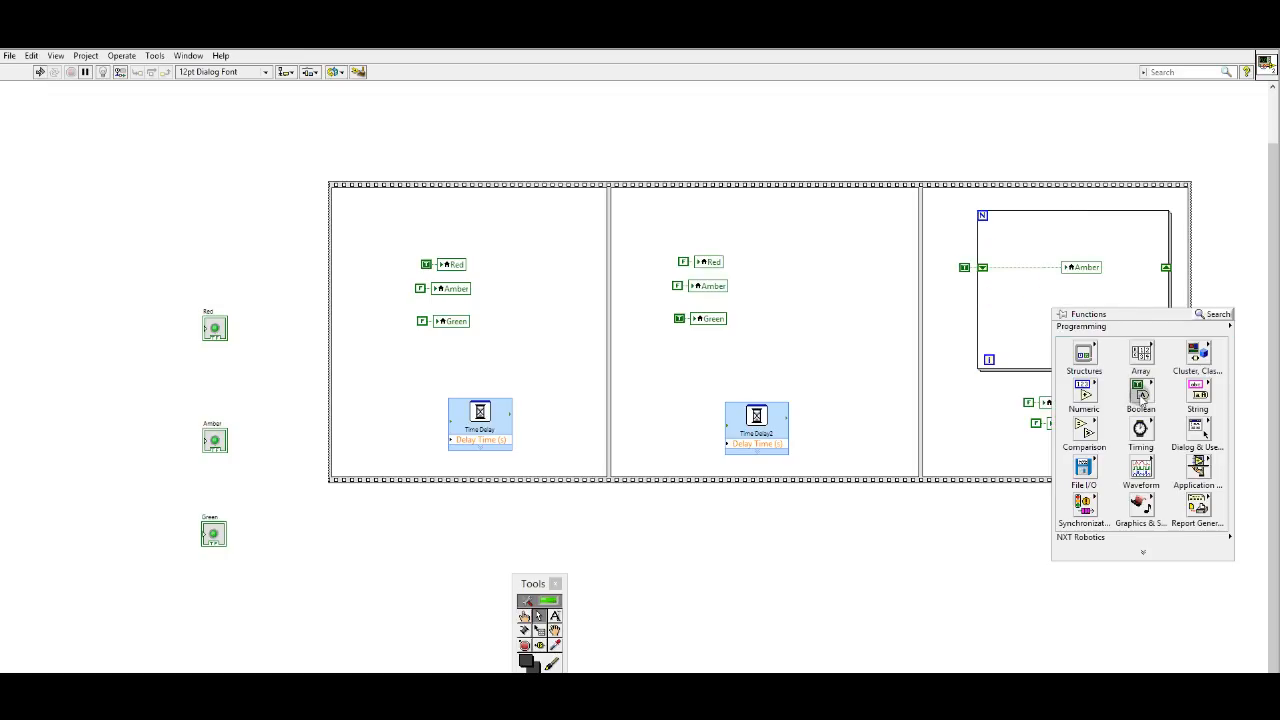
pyautogui.click(1140, 398)
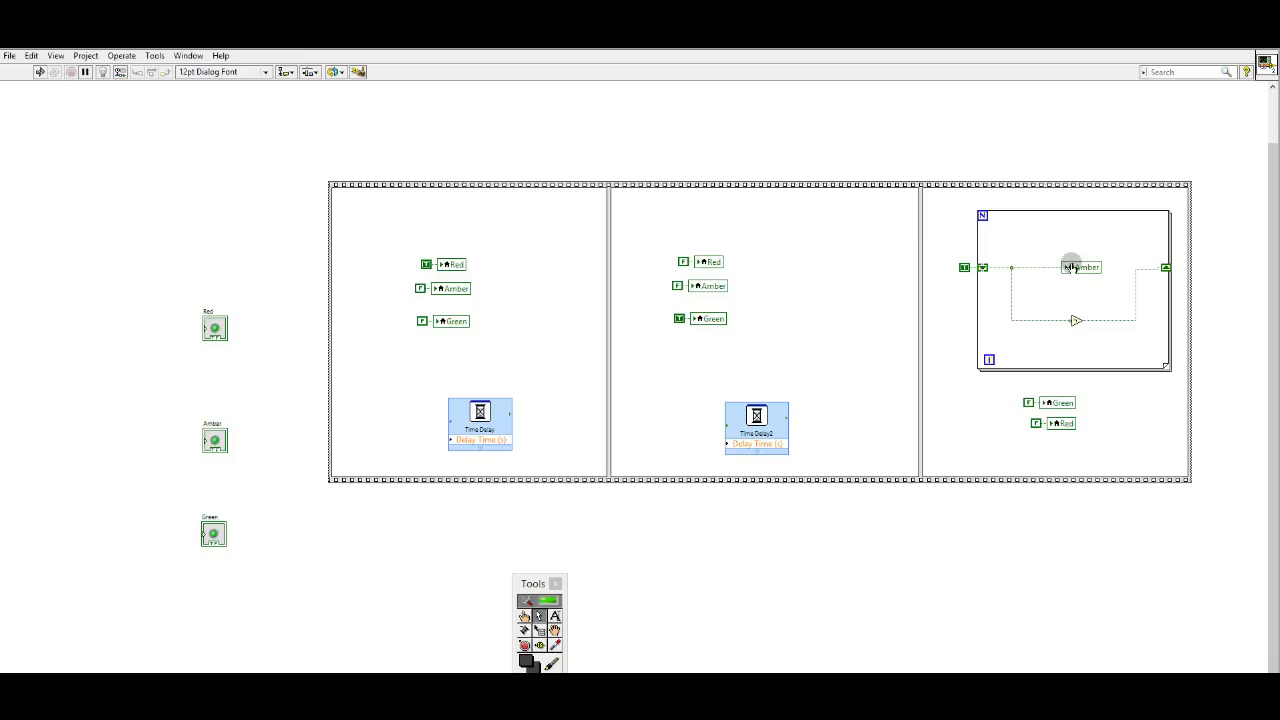
pyautogui.moveTo(1078, 276)
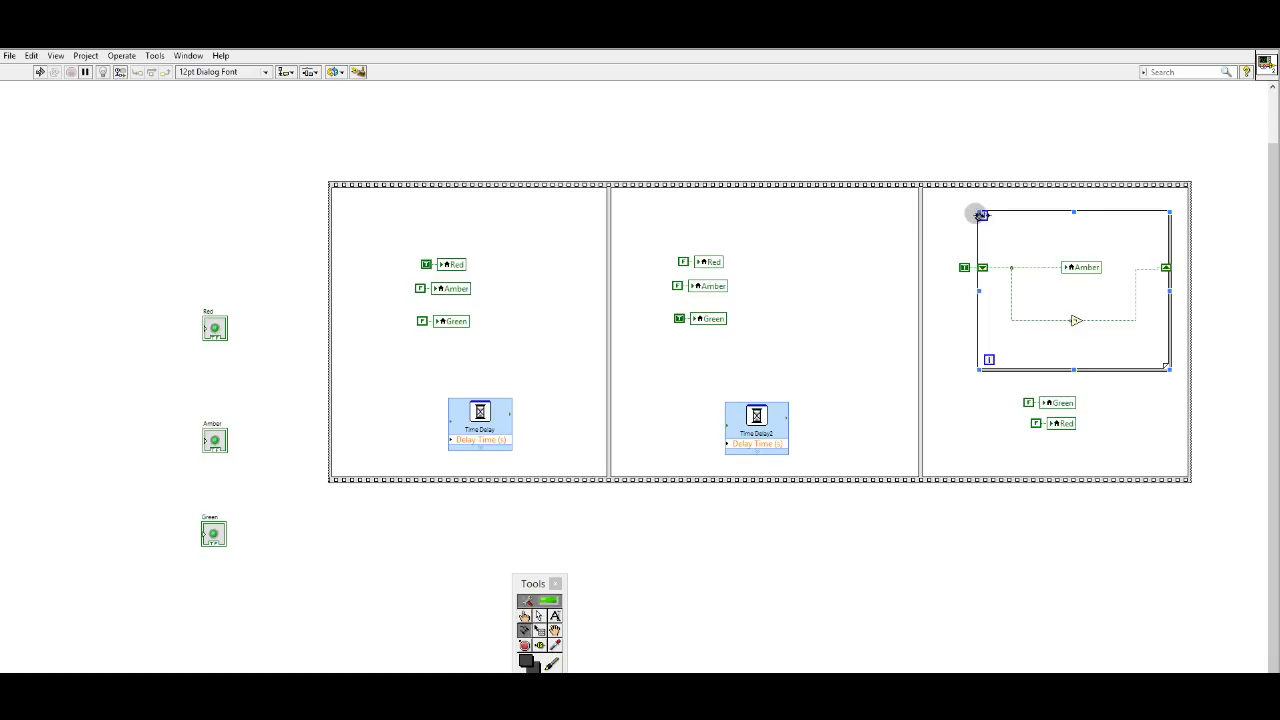
pyautogui.rightClick(980, 214)
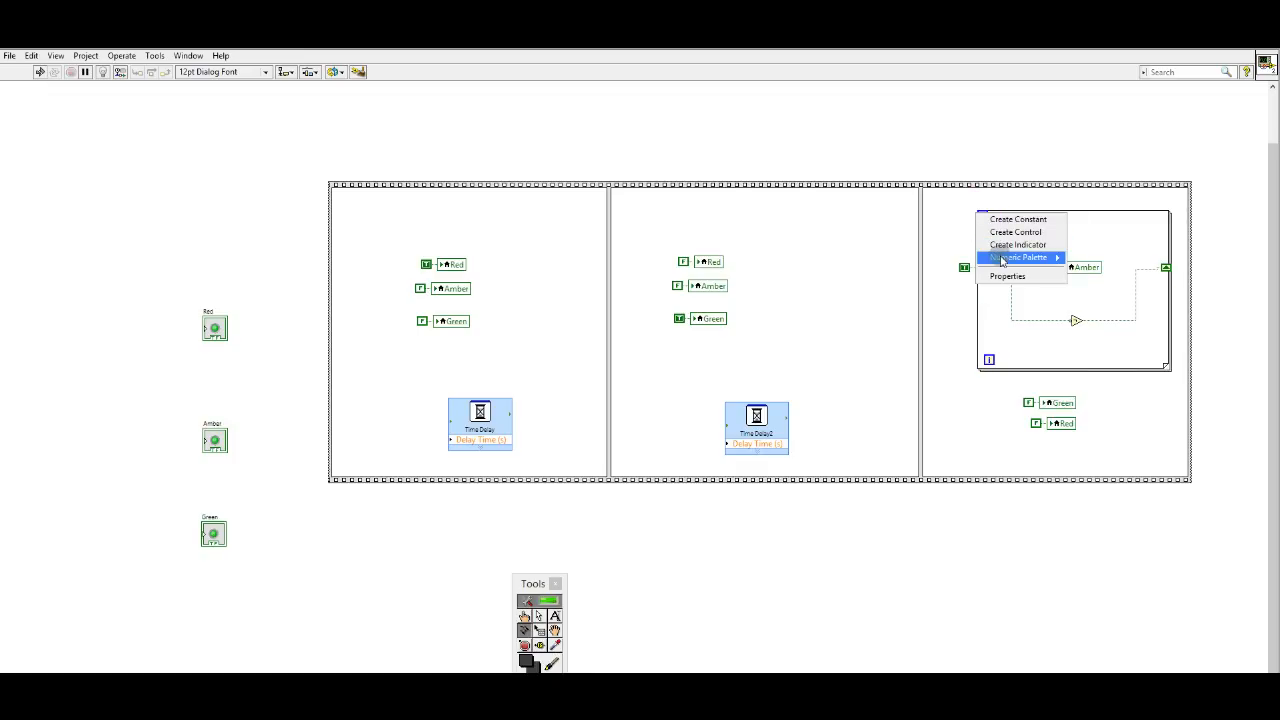
pyautogui.moveTo(1018, 218)
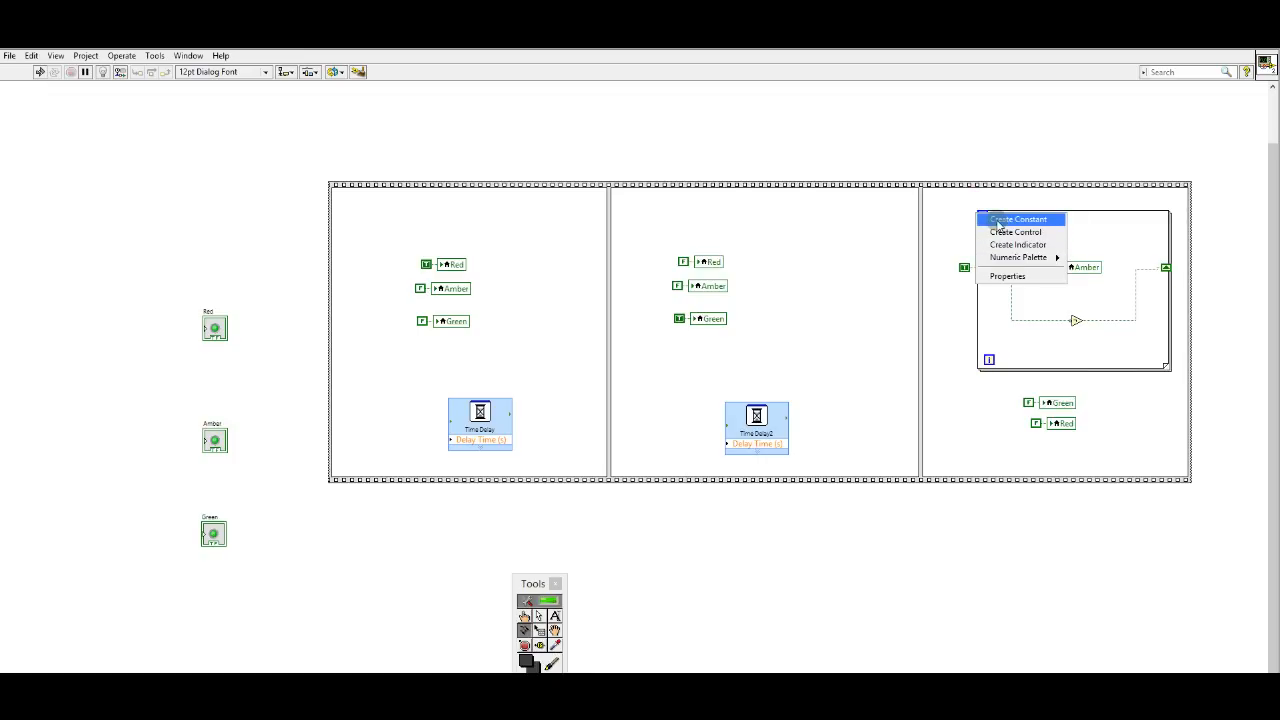
pyautogui.click(1020, 218)
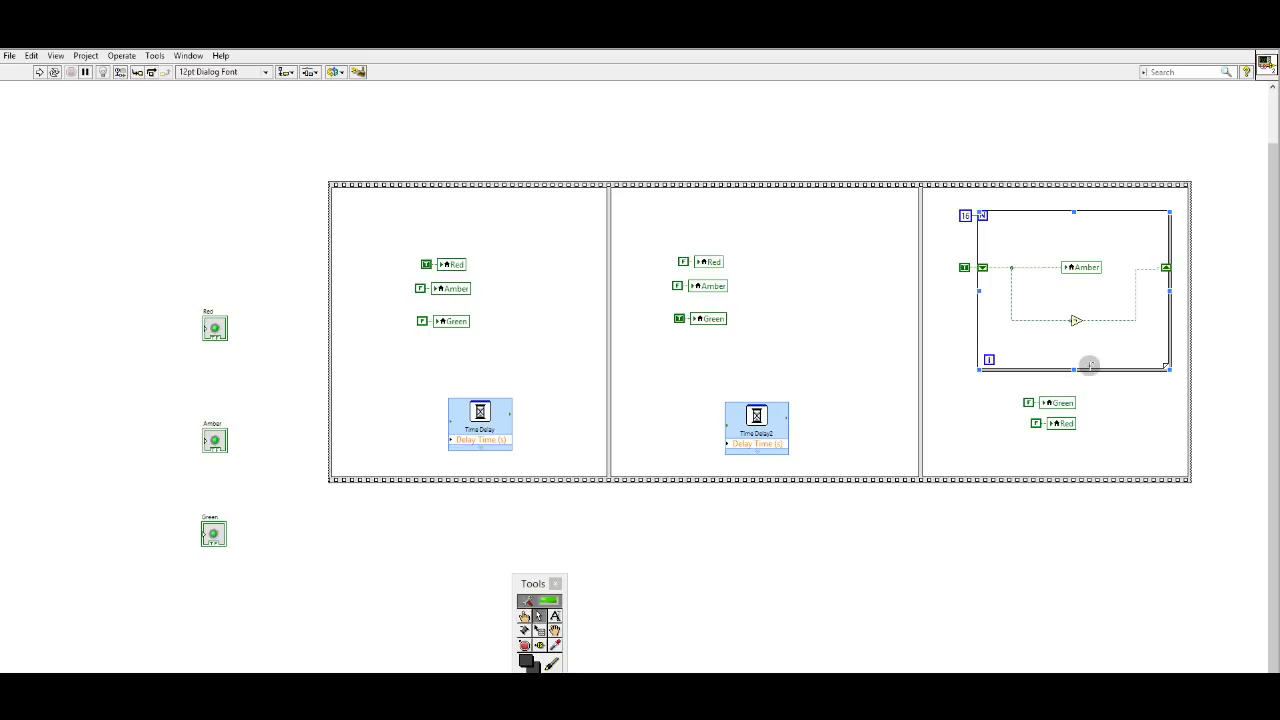
# Place a Time Delay inside the Amber loop and set its delay seconds.
pyautogui.rightClick(1080, 358)
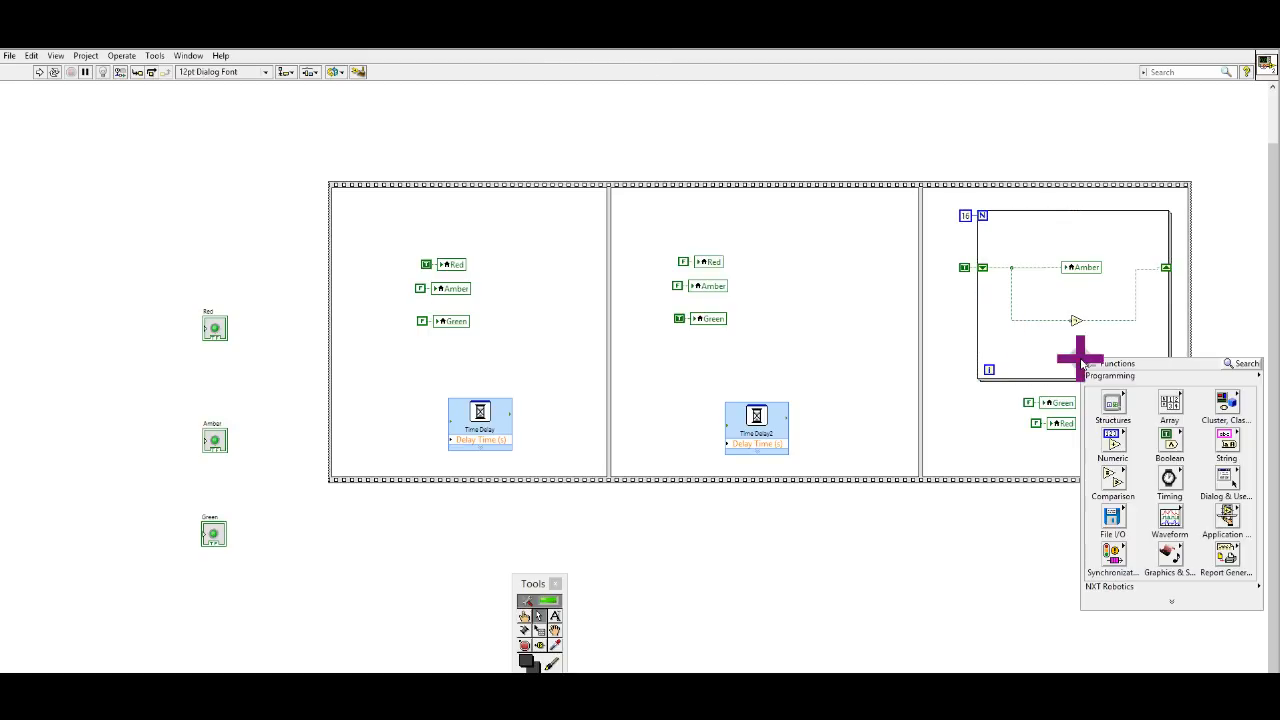
pyautogui.click(1168, 488)
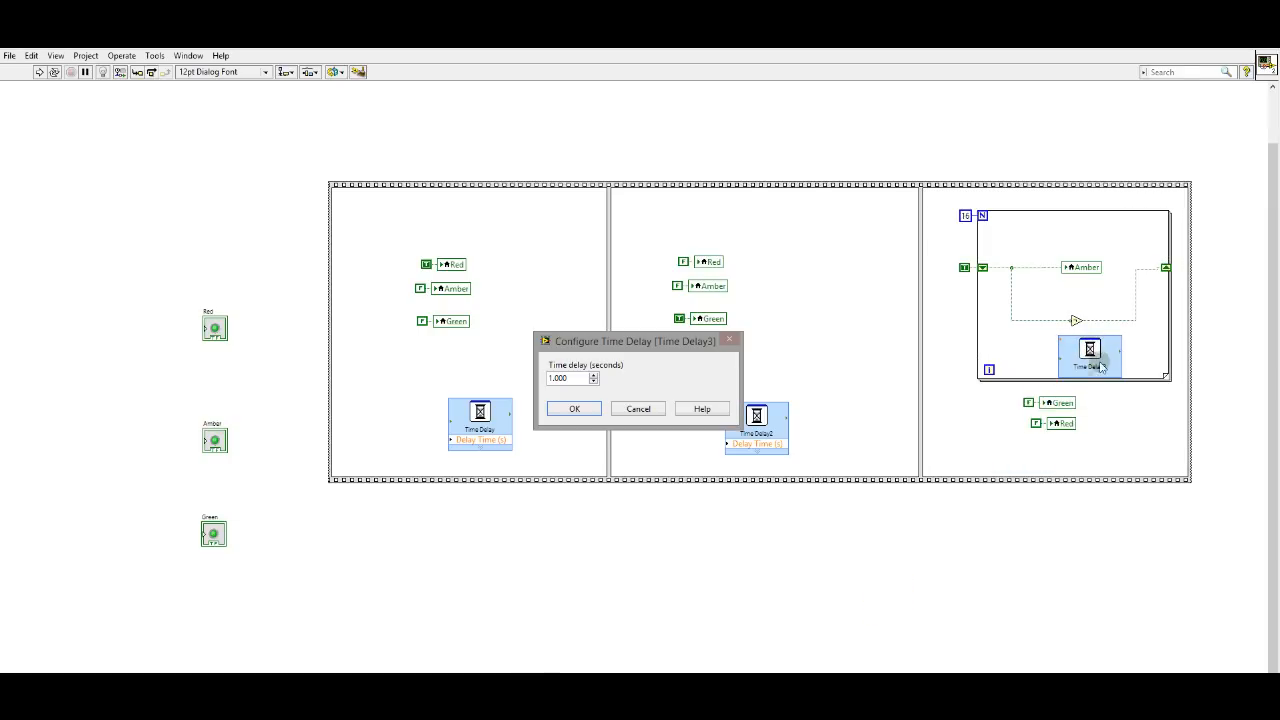
pyautogui.tripleClick(564, 378)
pyautogui.write('.25')
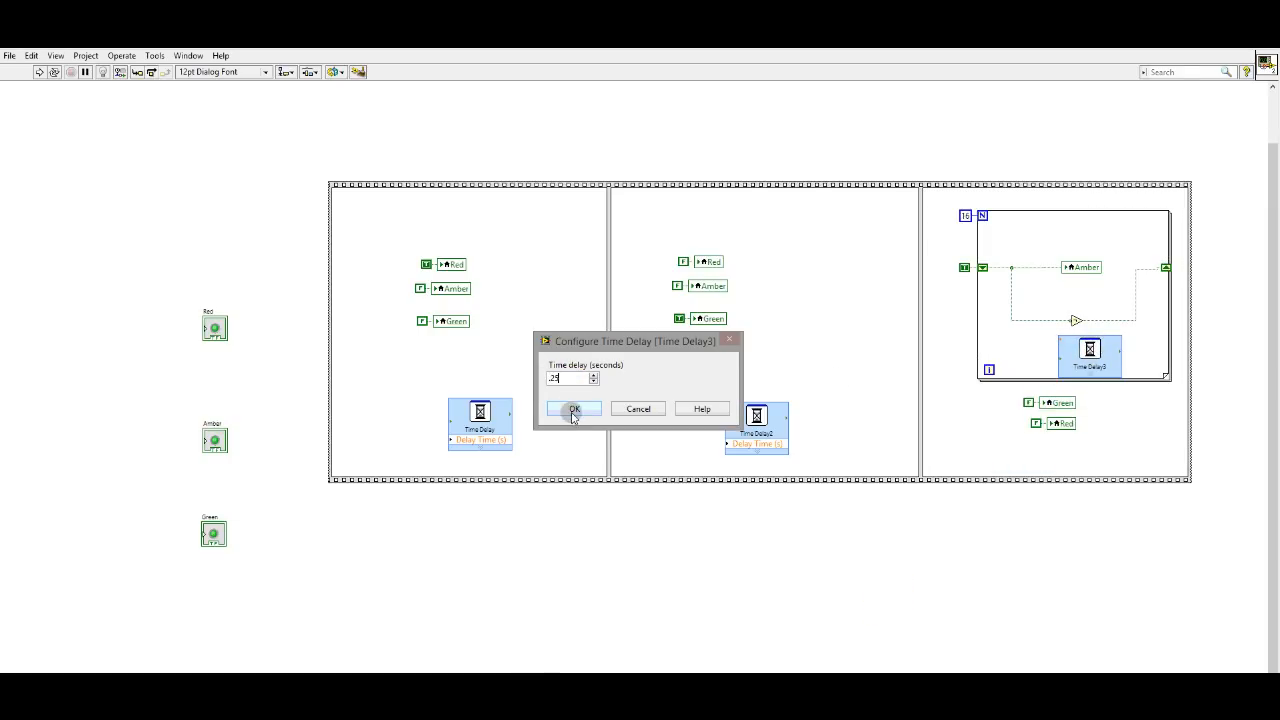
pyautogui.click(572, 408)
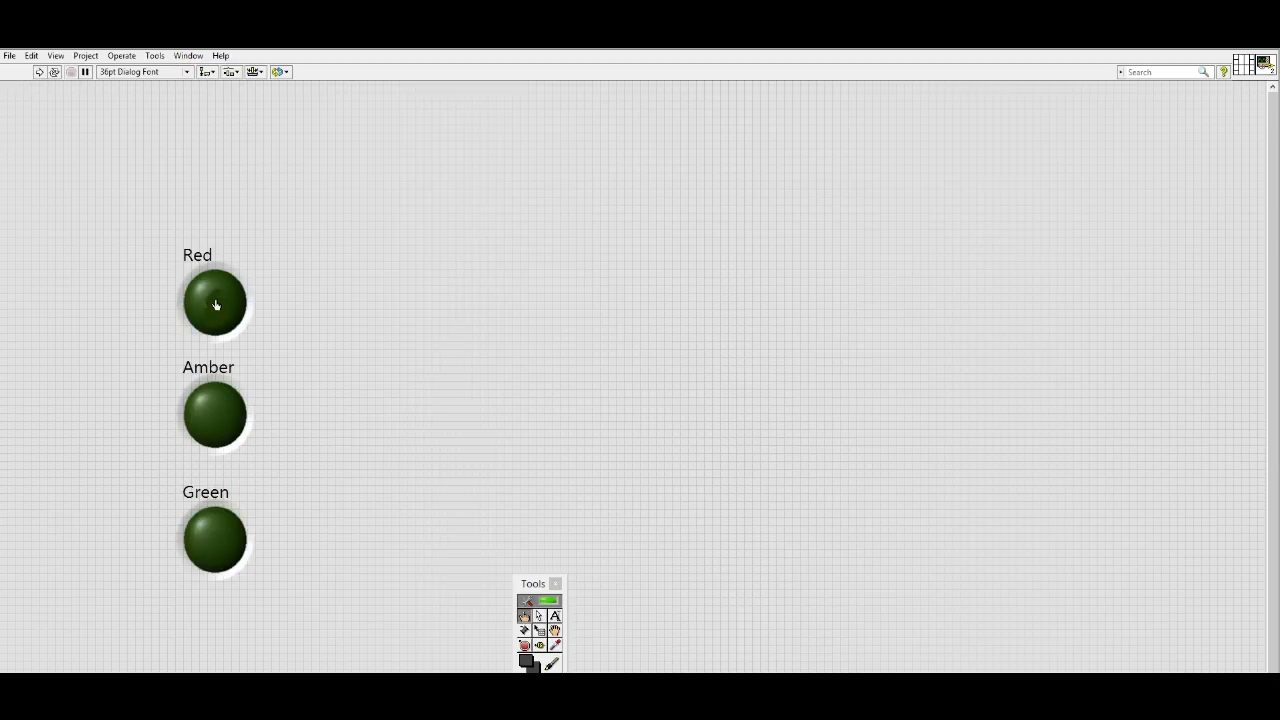
# Set the Red LED's on colour to red with grey off in its Properties.
pyautogui.rightClick(216, 304)
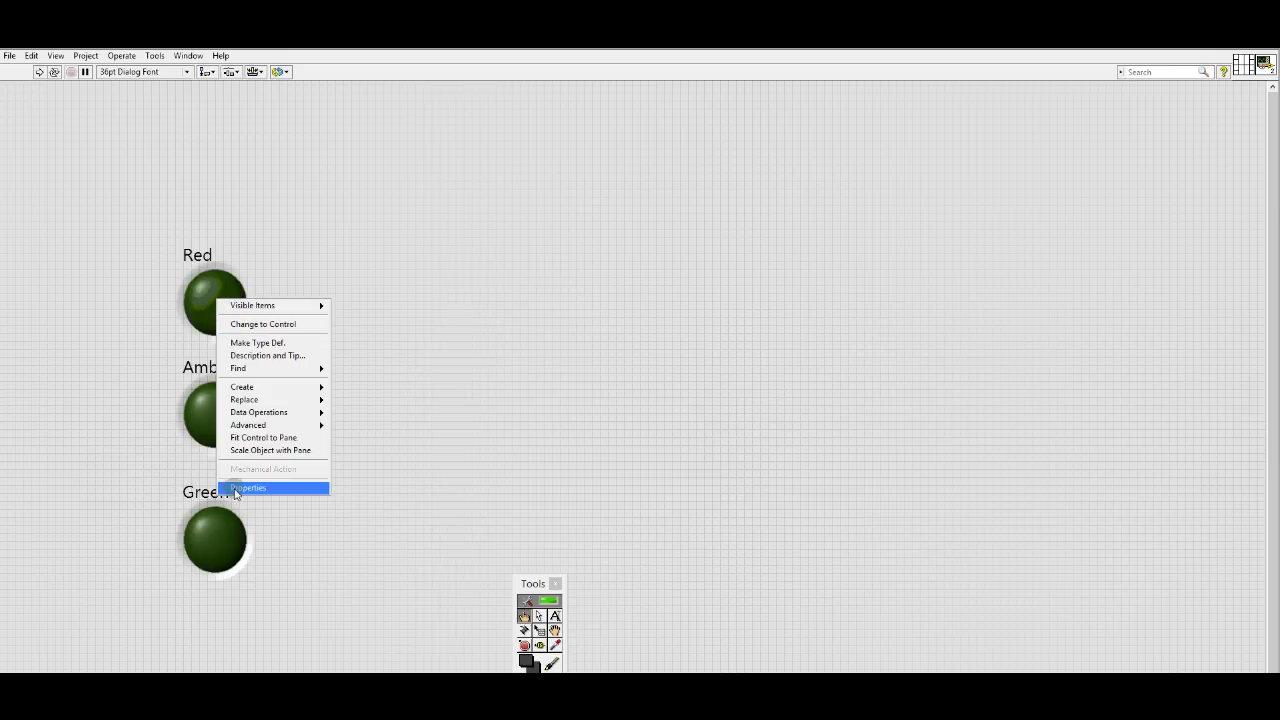
pyautogui.click(248, 488)
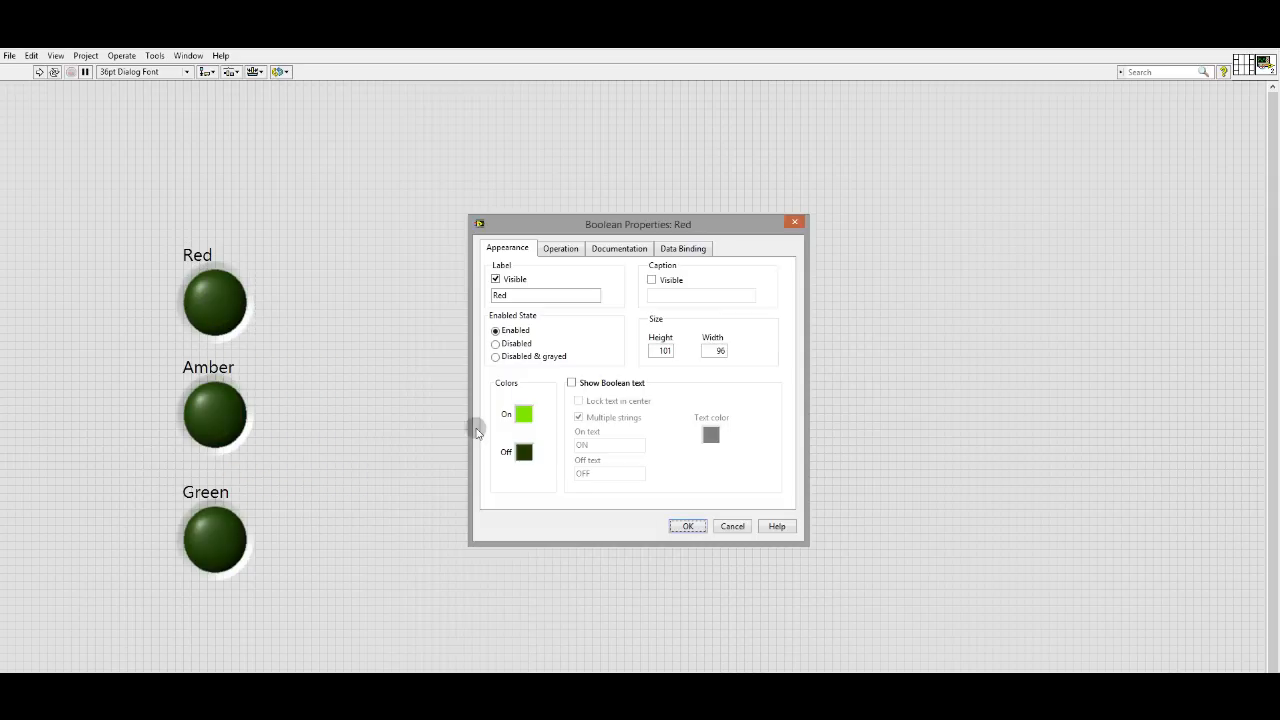
pyautogui.click(516, 412)
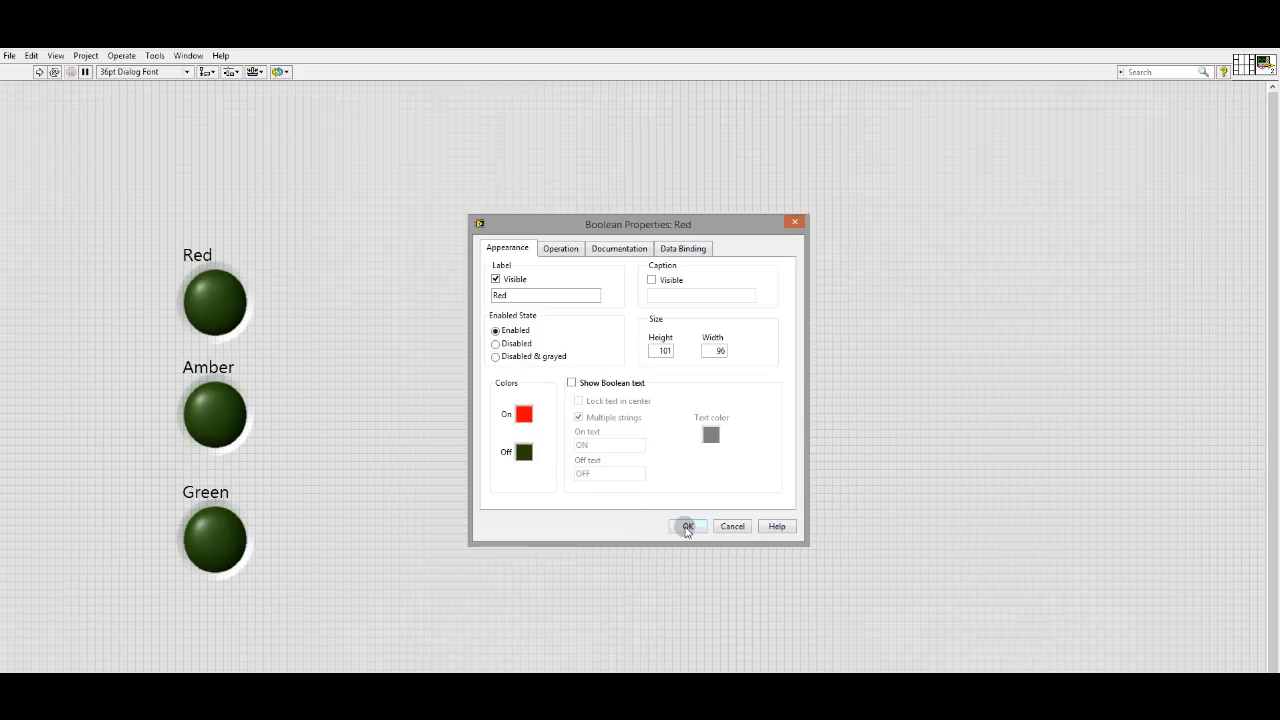
pyautogui.click(522, 452)
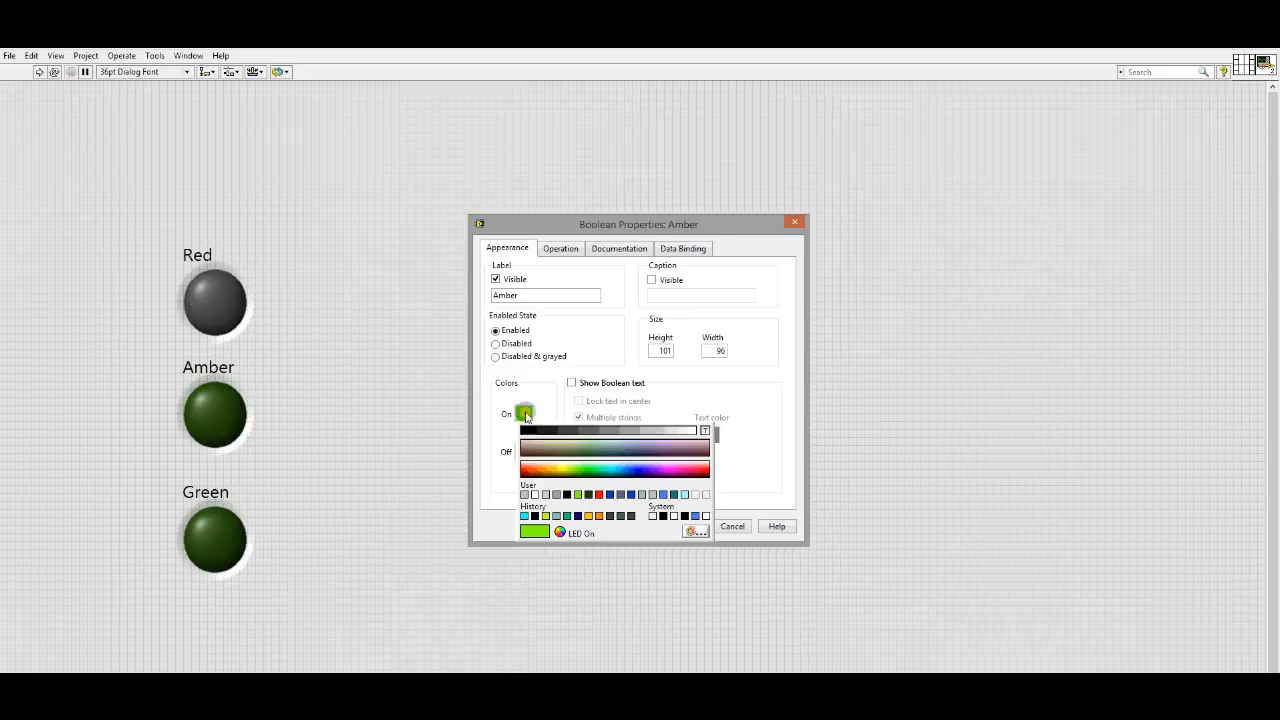
# Set the Amber LED's on colour and the Green LED's grey off colour.
pyautogui.click(552, 470)
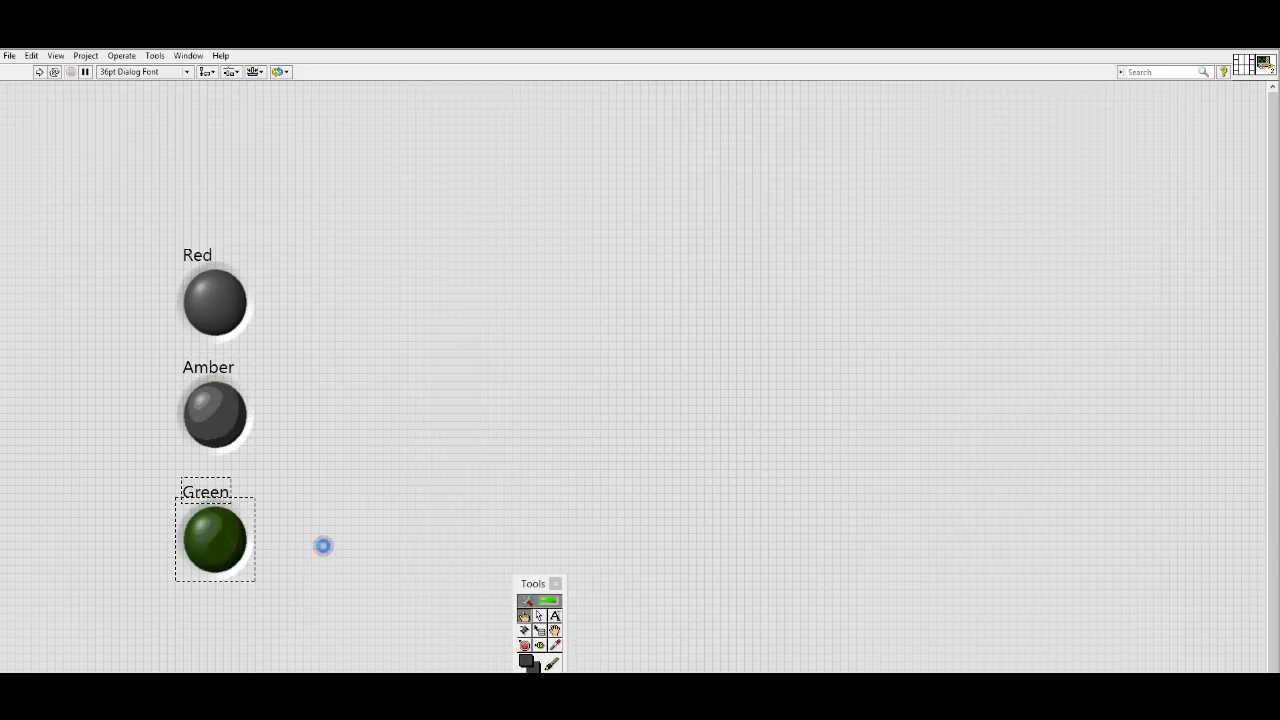
pyautogui.doubleClick(214, 540)
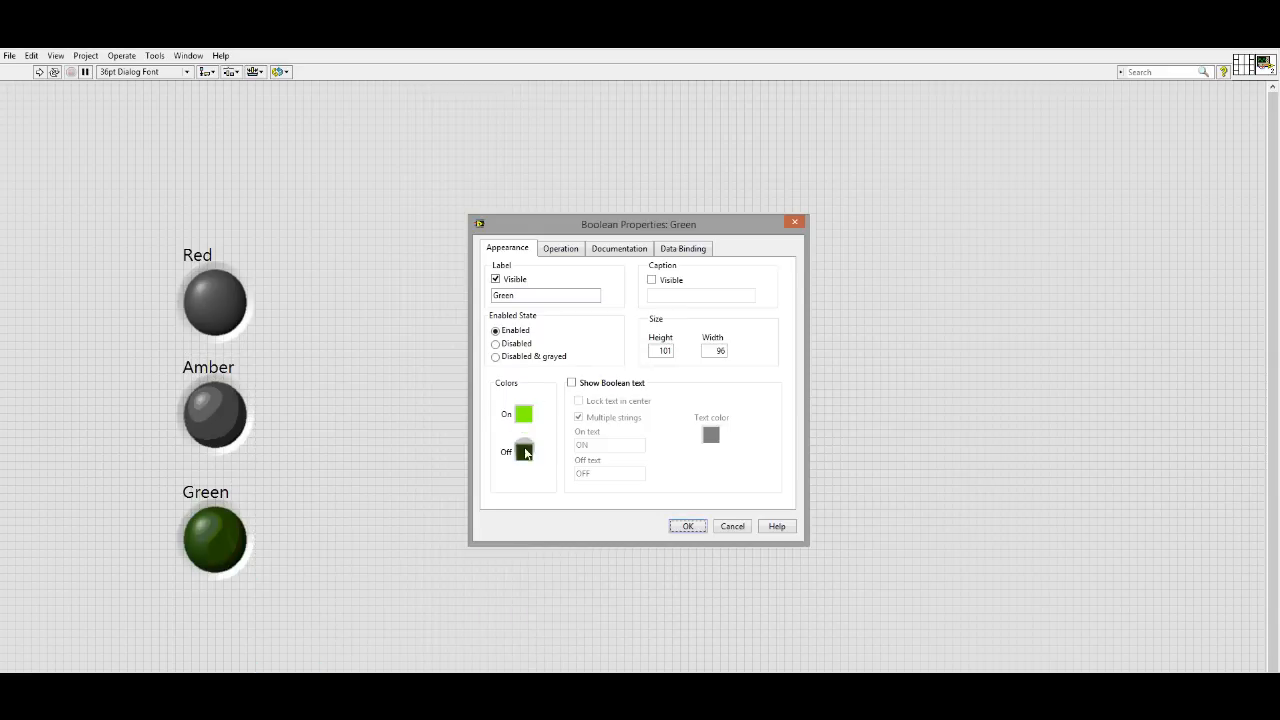
pyautogui.click(524, 452)
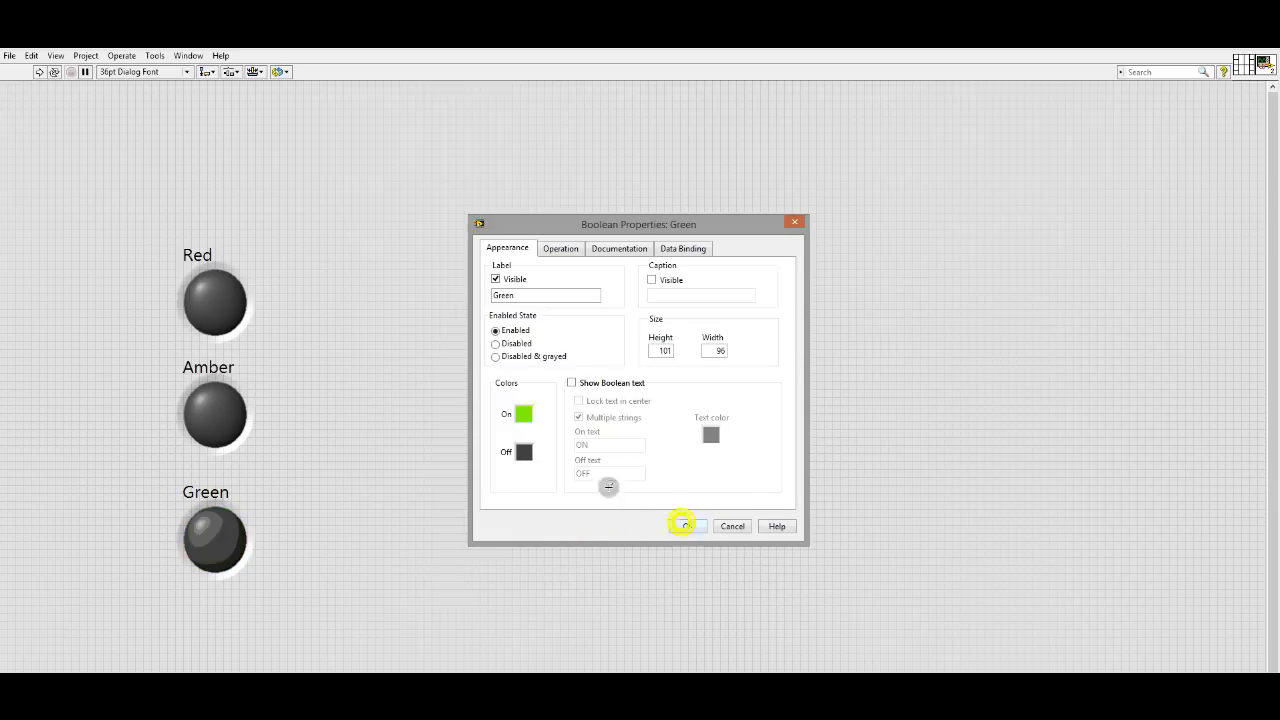
pyautogui.click(684, 526)
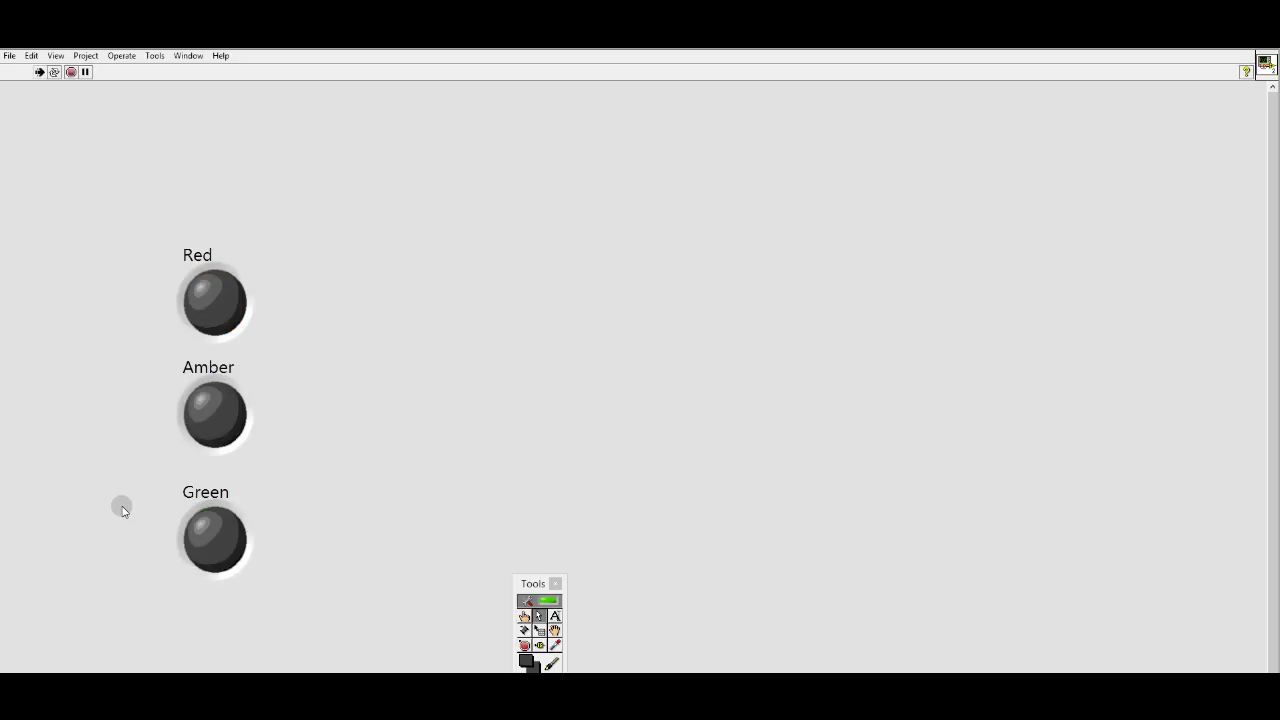
pyautogui.moveTo(104, 408)
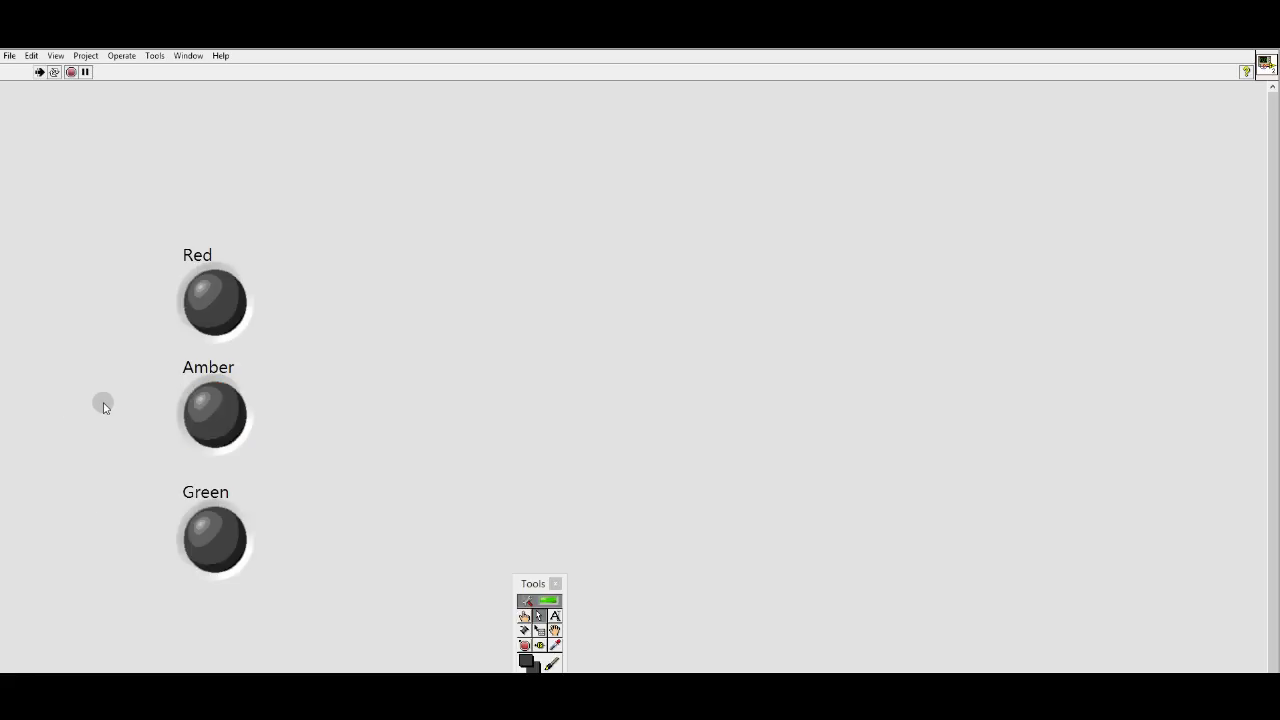